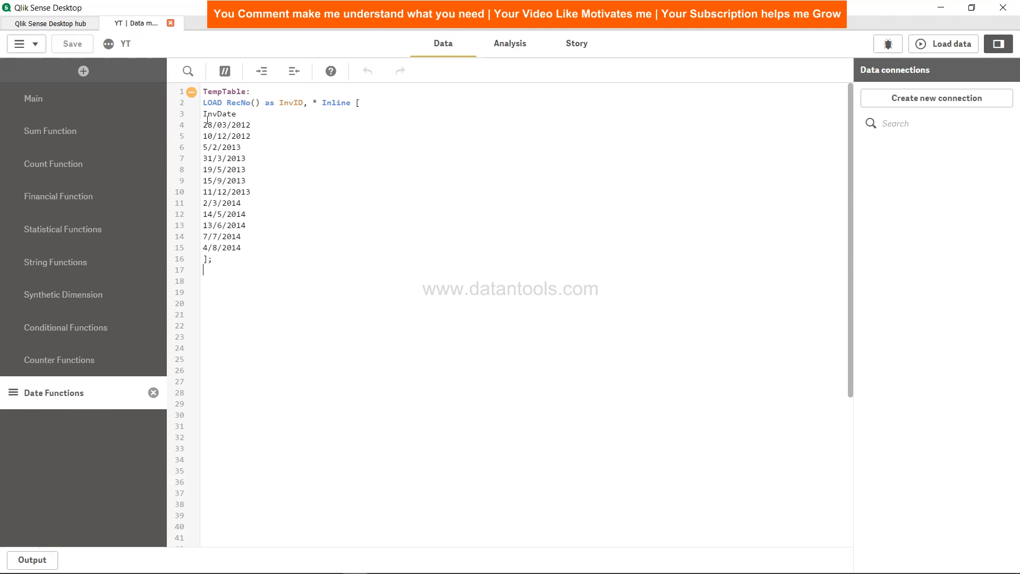
pyautogui.moveTo(249, 248)
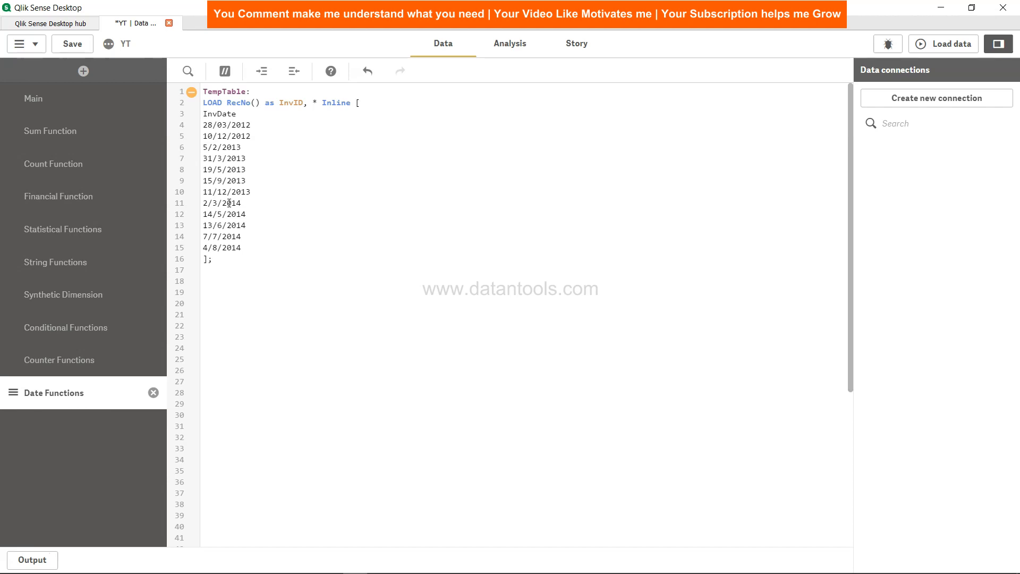
# - Label a new month_start_end table, Load *, and begin a MonthStart() call
pyautogui.write('month_')
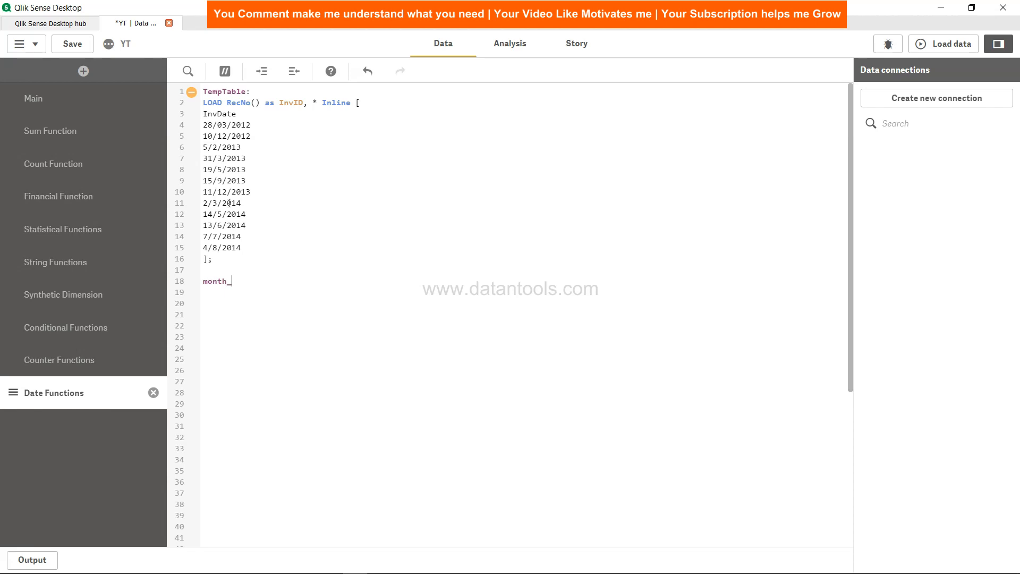
pyautogui.write('start_end:')
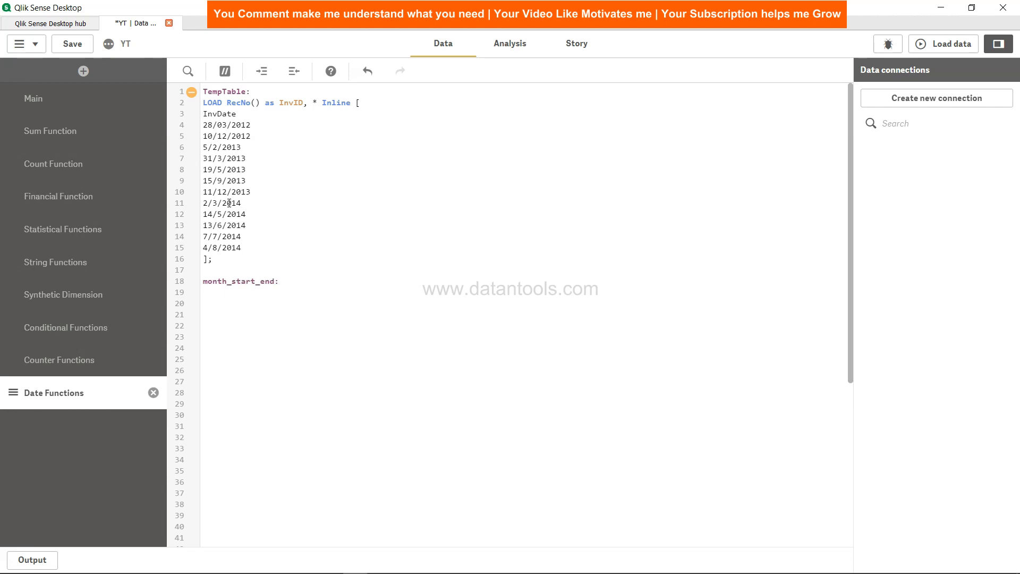
pyautogui.write('Load,')
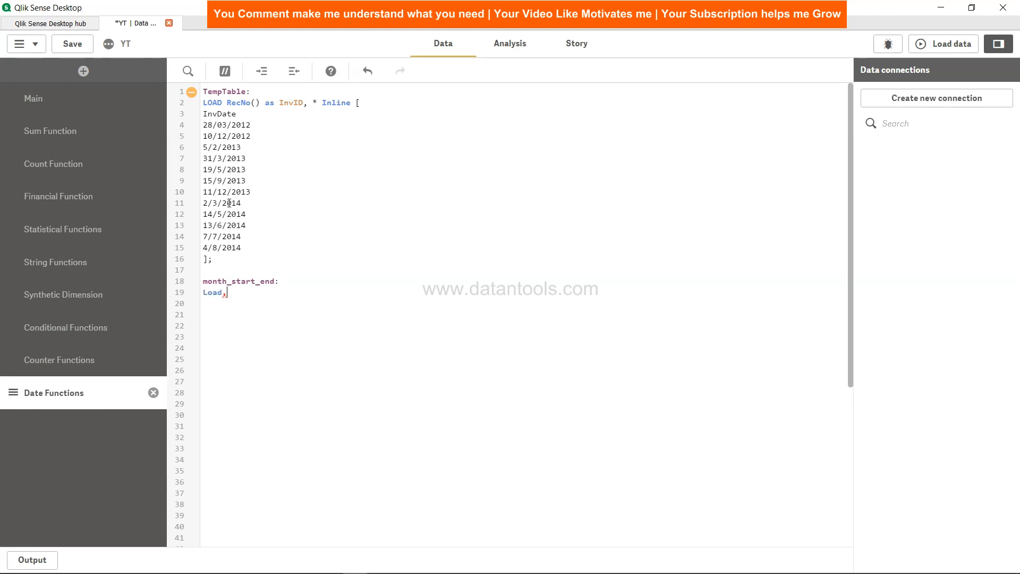
pyautogui.write('*')
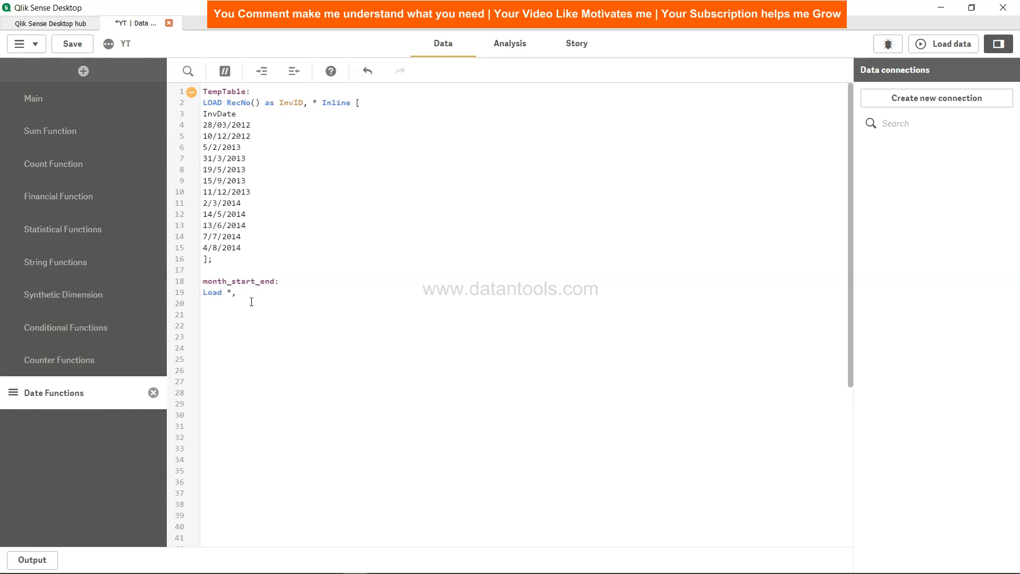
pyautogui.write('Months')
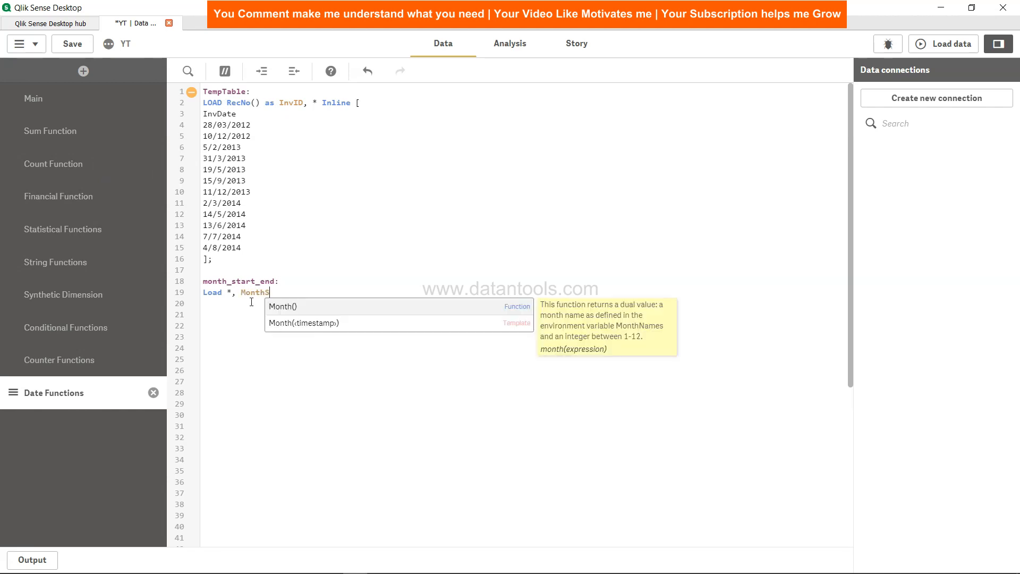
pyautogui.write('MonthStart()')
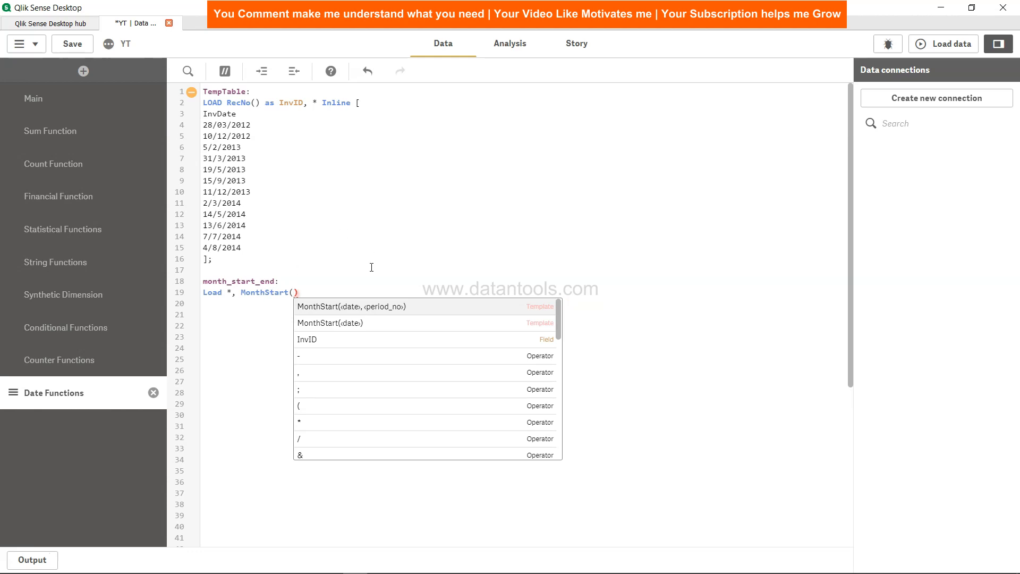
pyautogui.moveTo(364, 312)
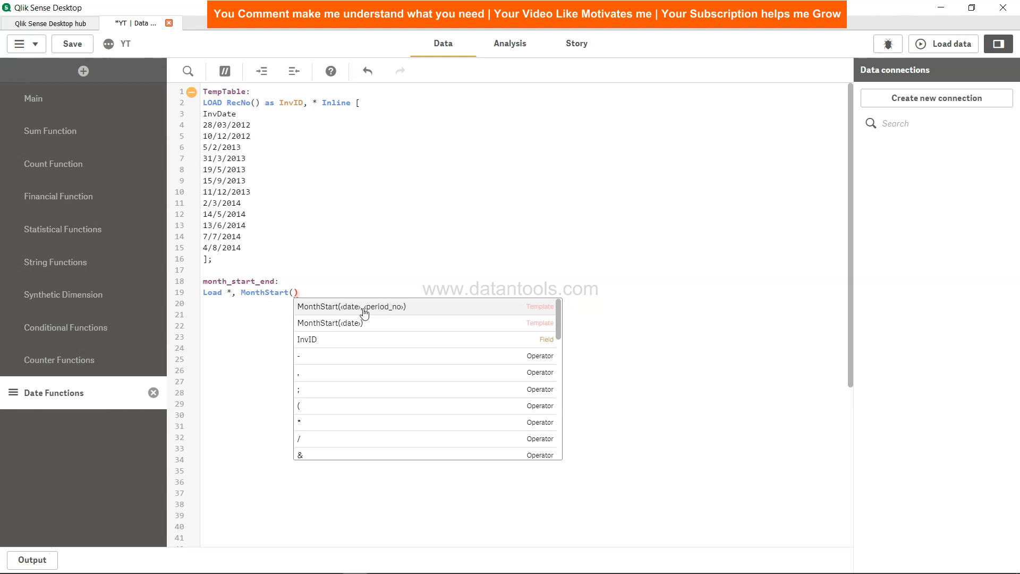
pyautogui.moveTo(361, 314)
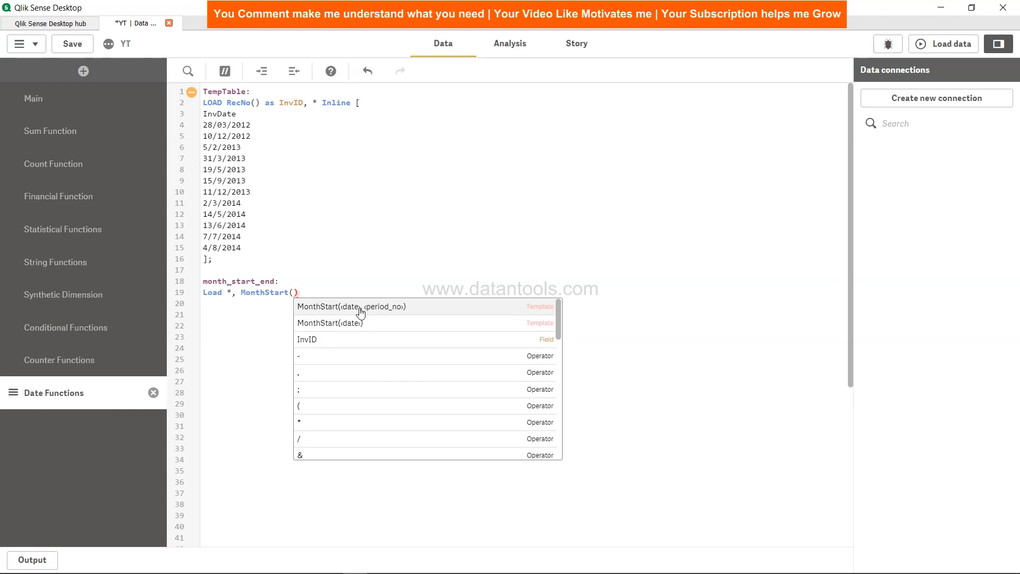
pyautogui.moveTo(362, 313)
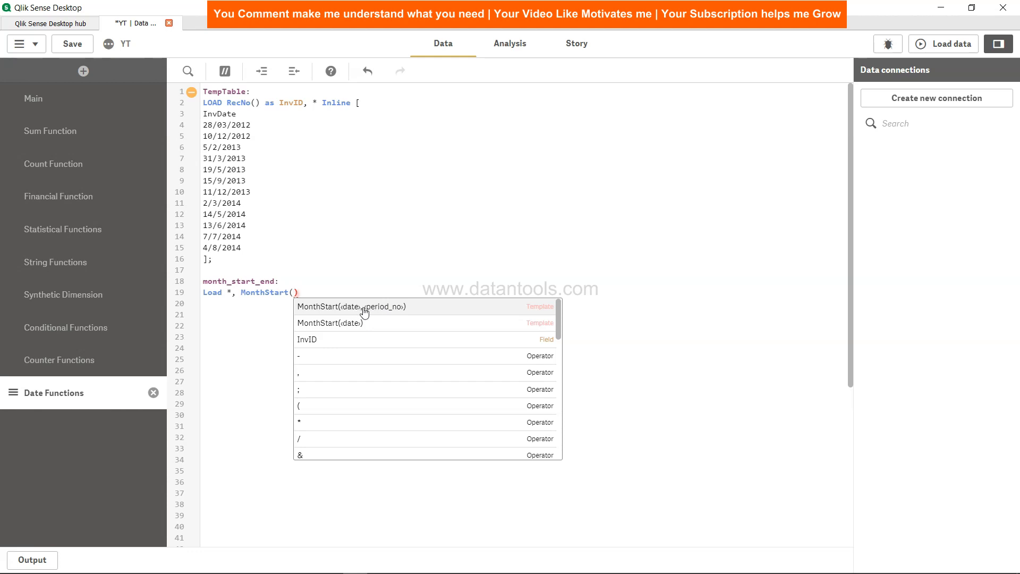
pyautogui.moveTo(354, 309)
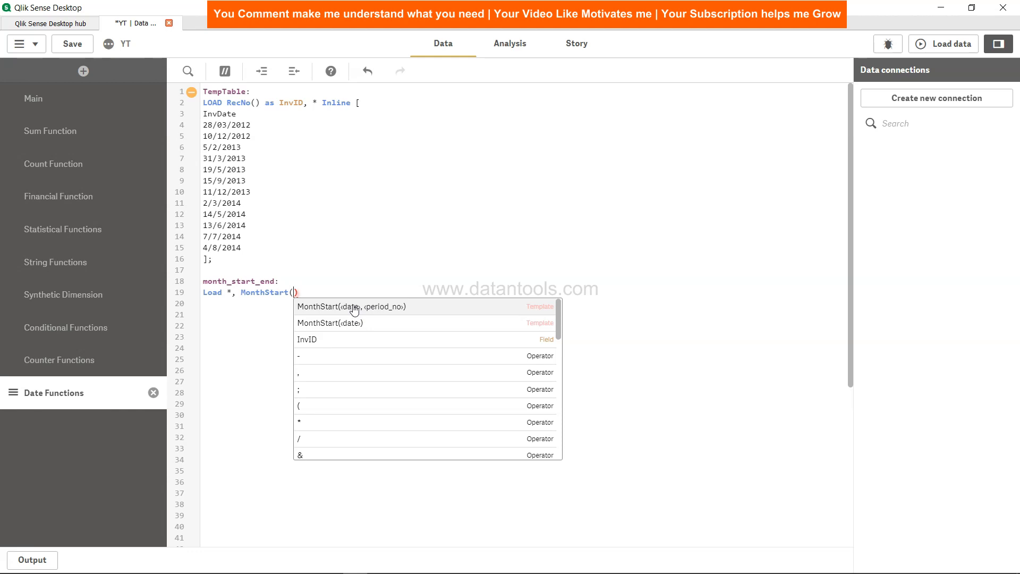
pyautogui.moveTo(383, 317)
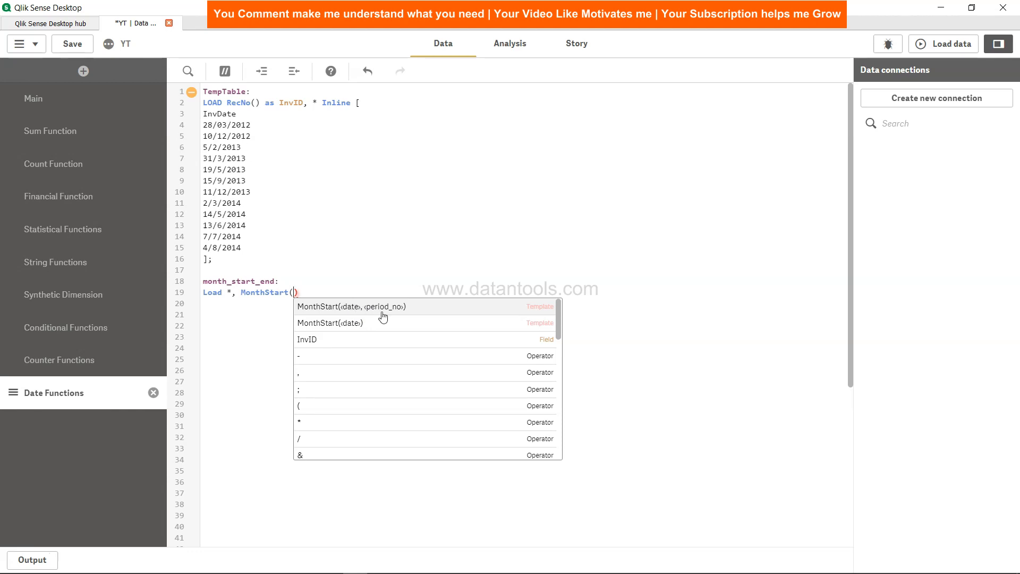
pyautogui.moveTo(408, 236)
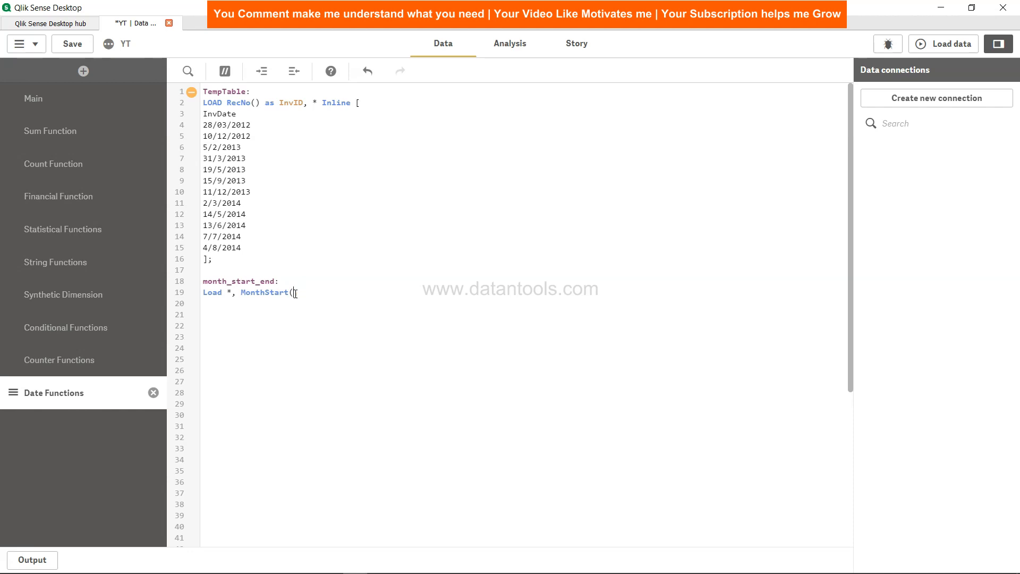
# - Complete MonthStart(InvDate,0) as Month_Start_Date, followed by a comma for the next field
pyautogui.press('BackSpace')
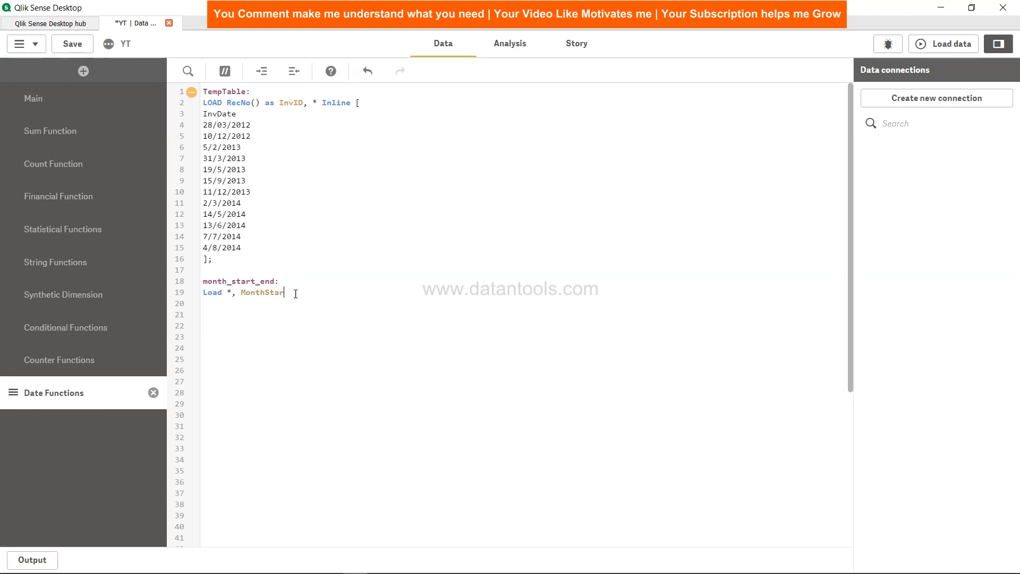
pyautogui.write('(')
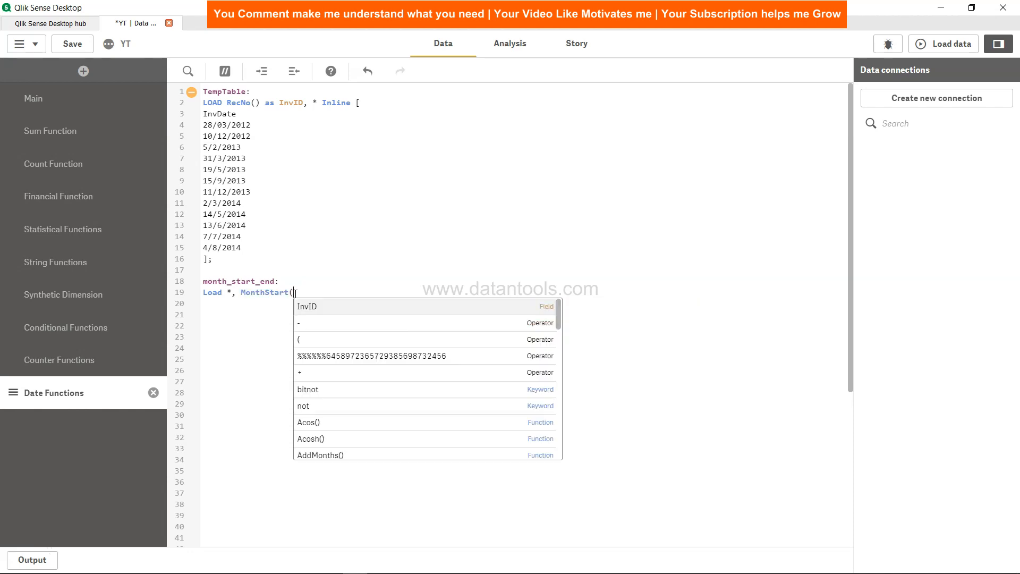
pyautogui.moveTo(329, 313)
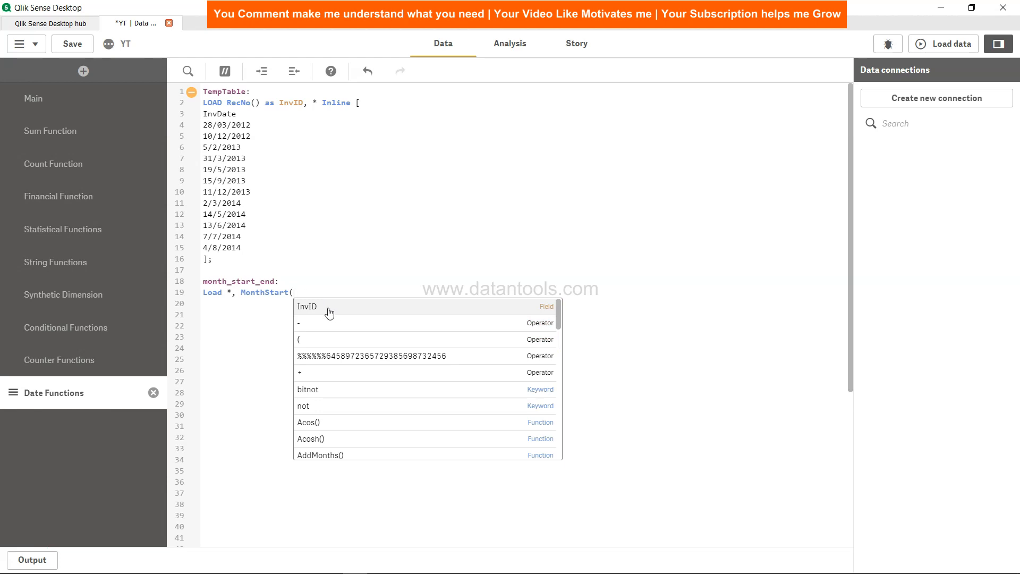
pyautogui.write('Inv')
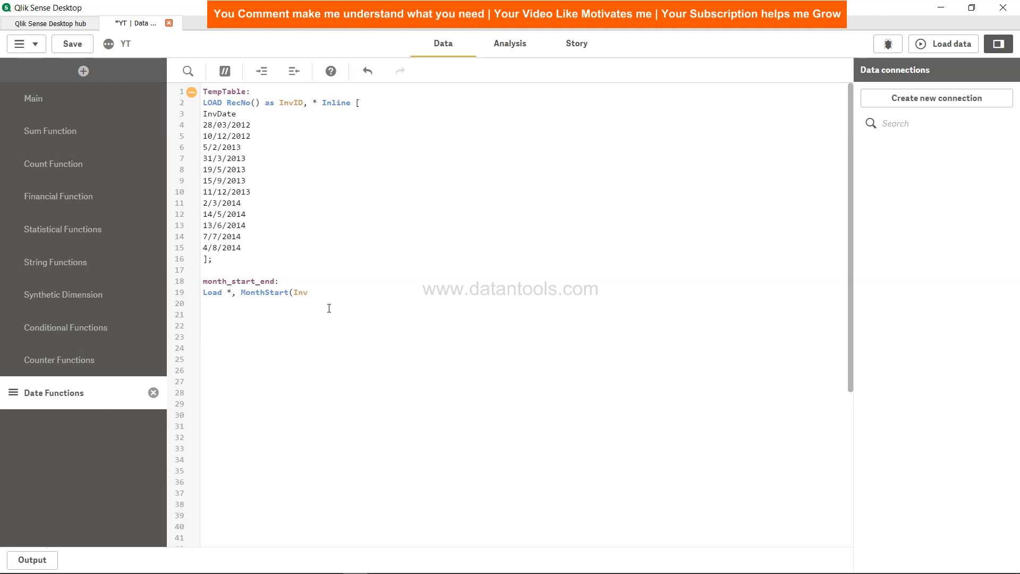
pyautogui.write('Date,')
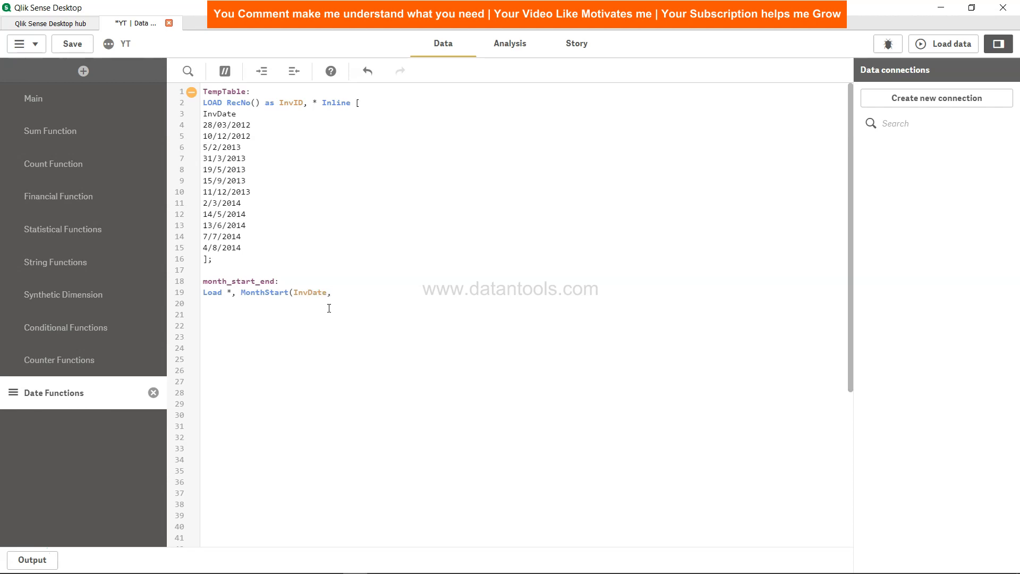
pyautogui.write('0) as')
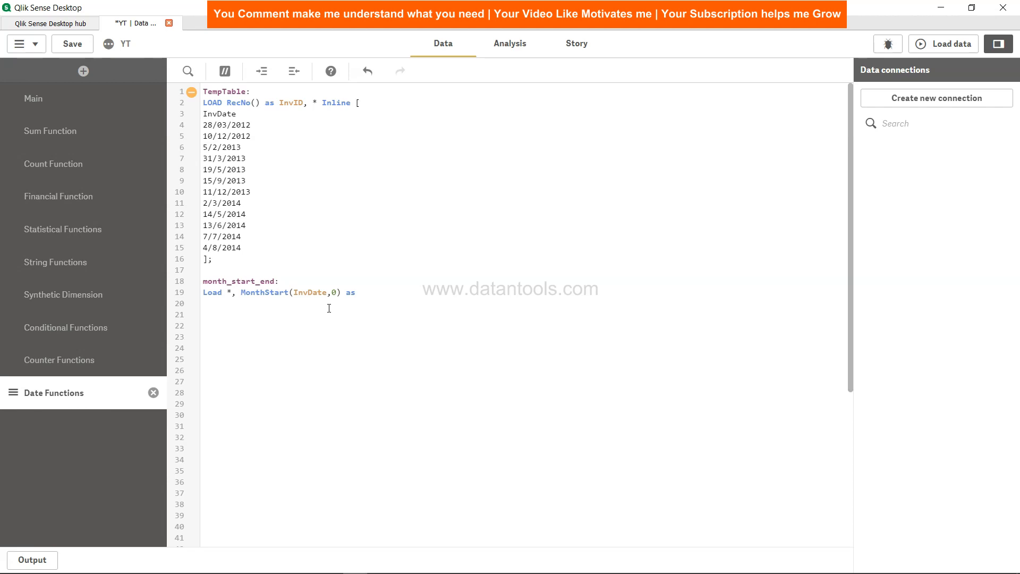
pyautogui.click(359, 292)
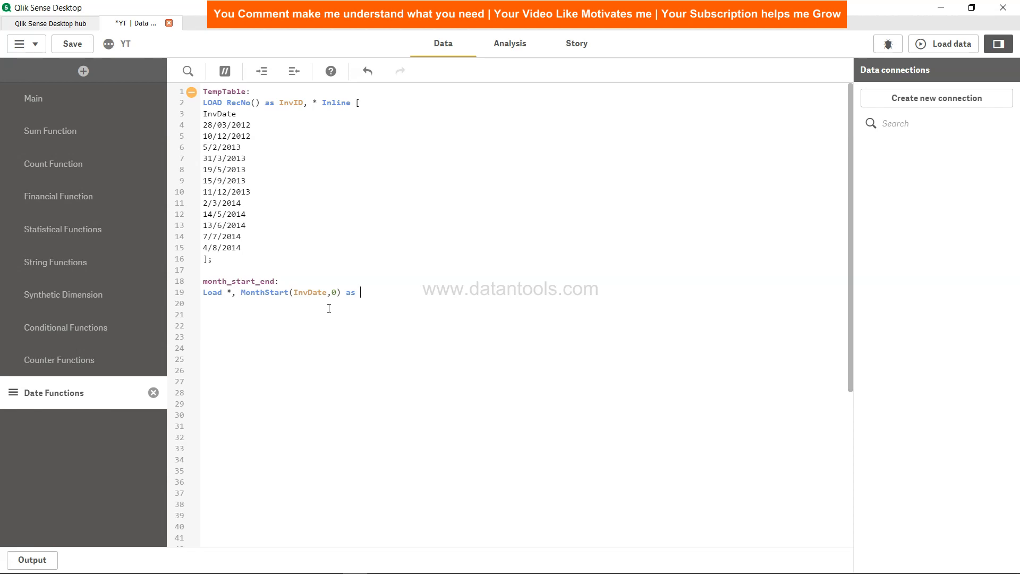
pyautogui.write('Month_Star')
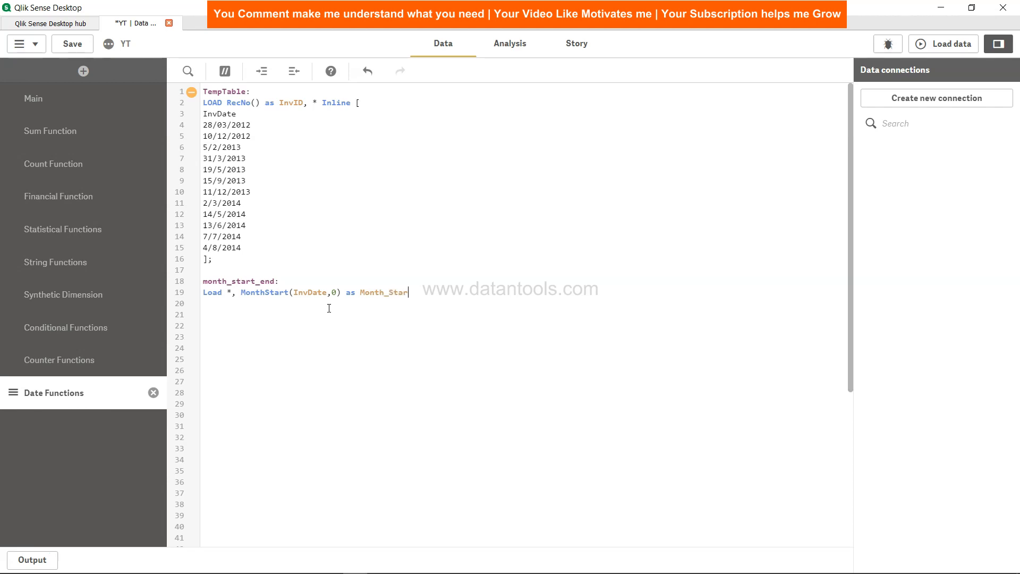
pyautogui.write('t_Date')
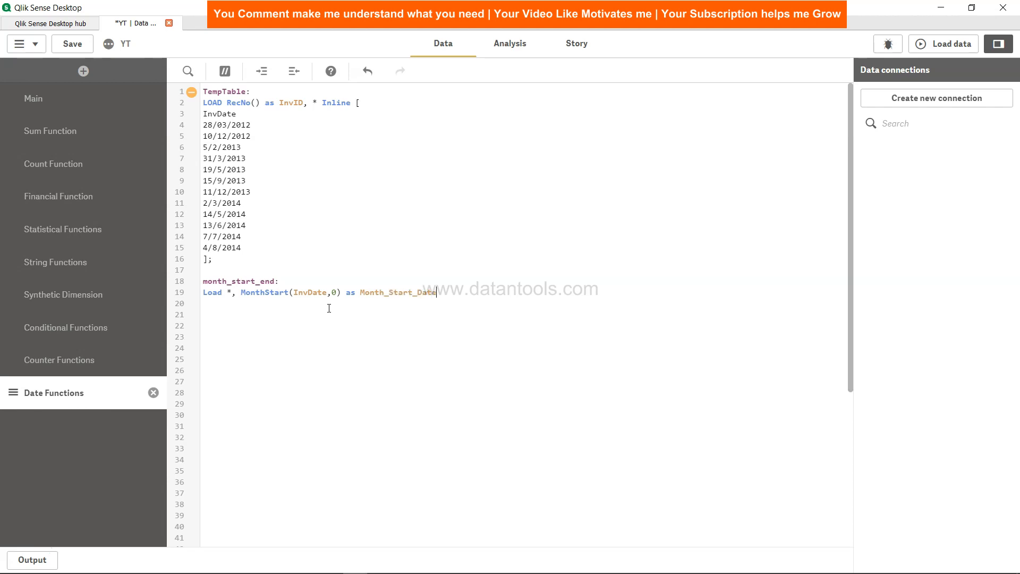
pyautogui.write(',')
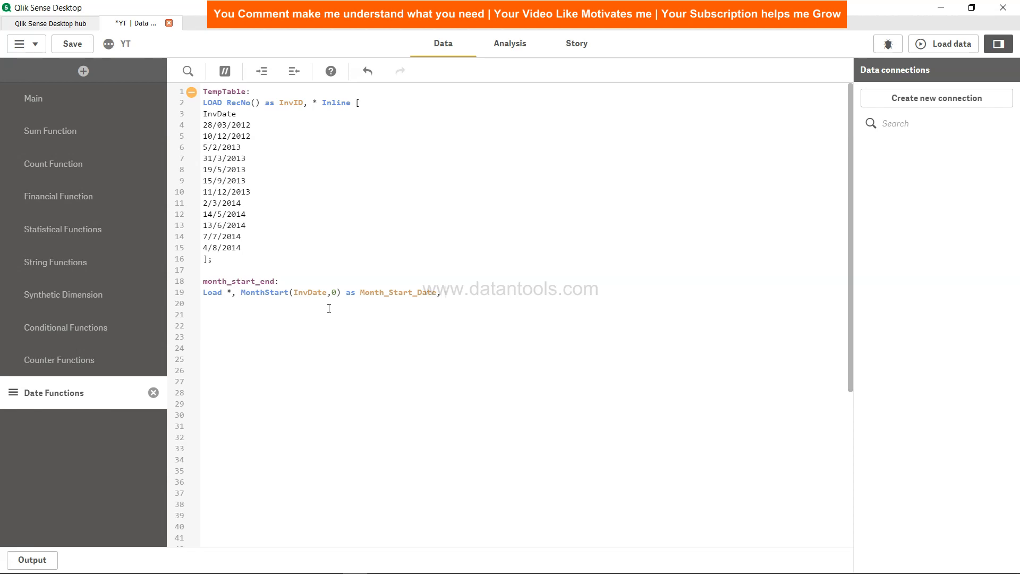
pyautogui.write('Mo')
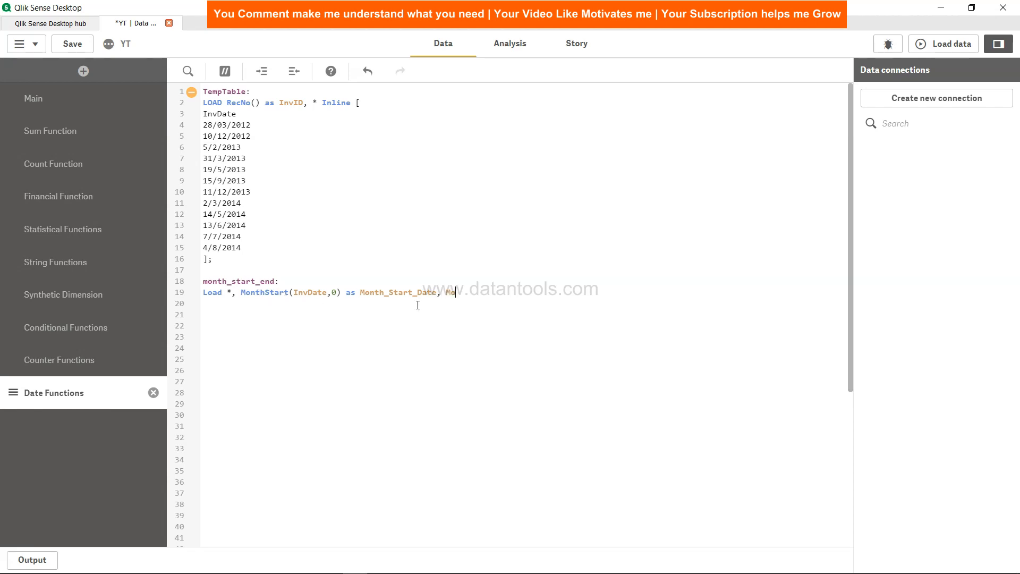
# - Add MonthEnd(InvDate,0) as Month_End_Date, reading Resident TempTable
pyautogui.write('MonthEnd(InvDate')
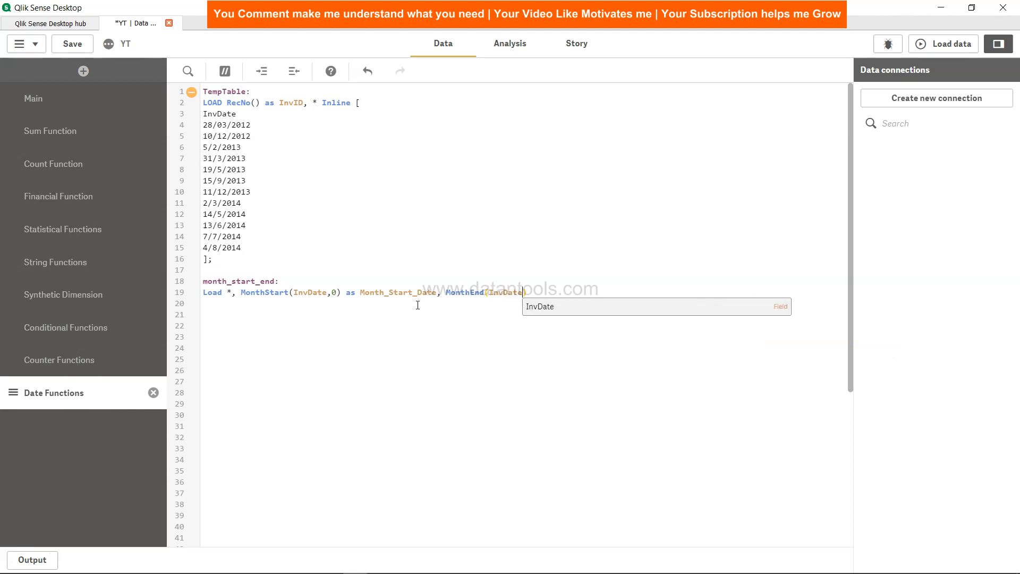
pyautogui.write(',0')
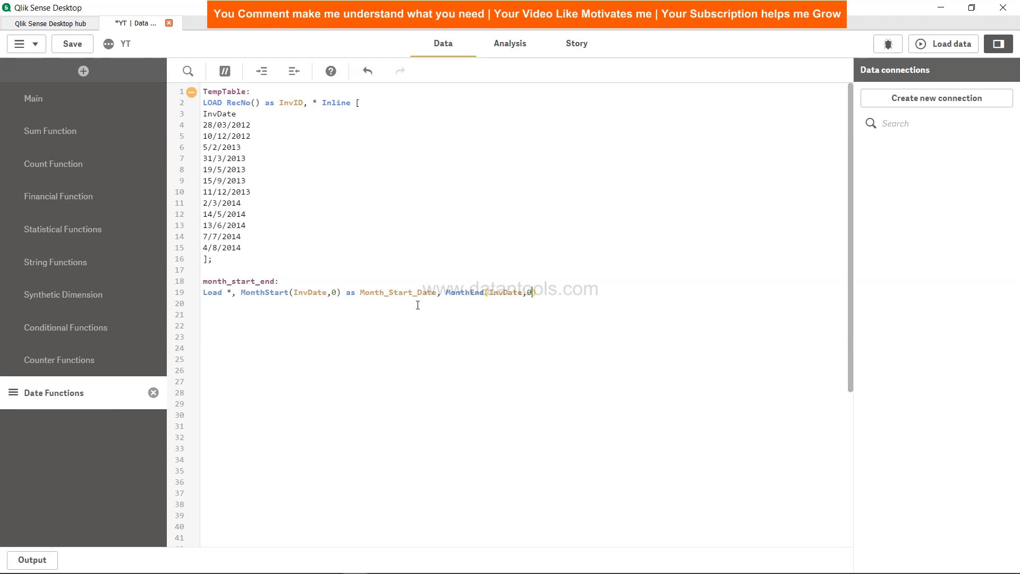
pyautogui.write('as M')
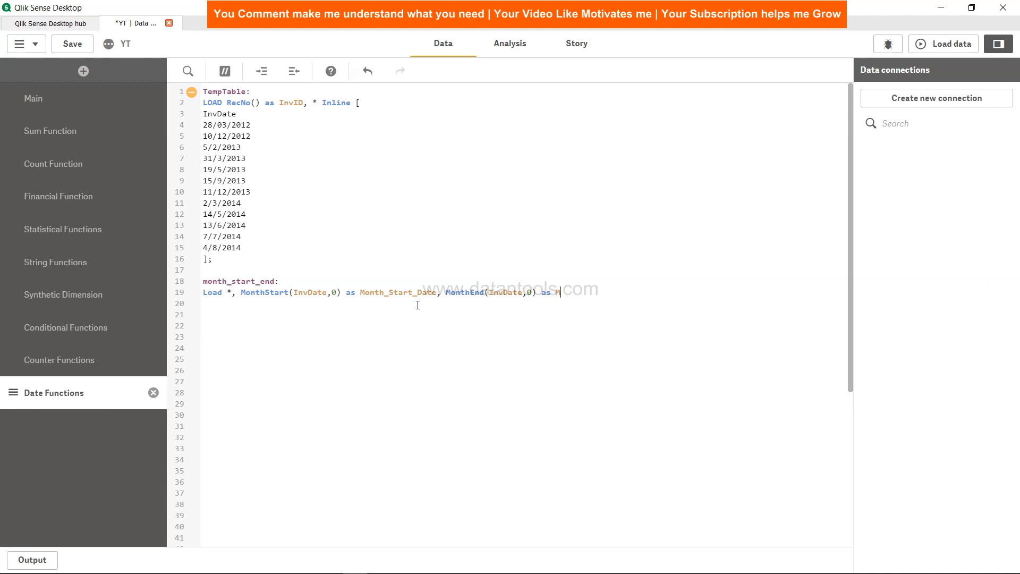
pyautogui.write('onth_End')
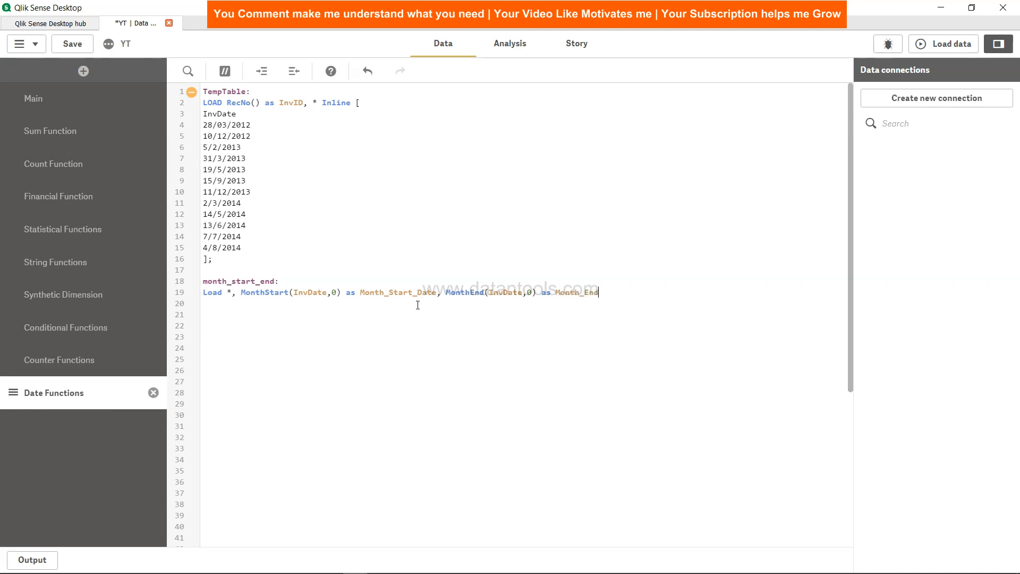
pyautogui.write('_Date Resident TempTable;')
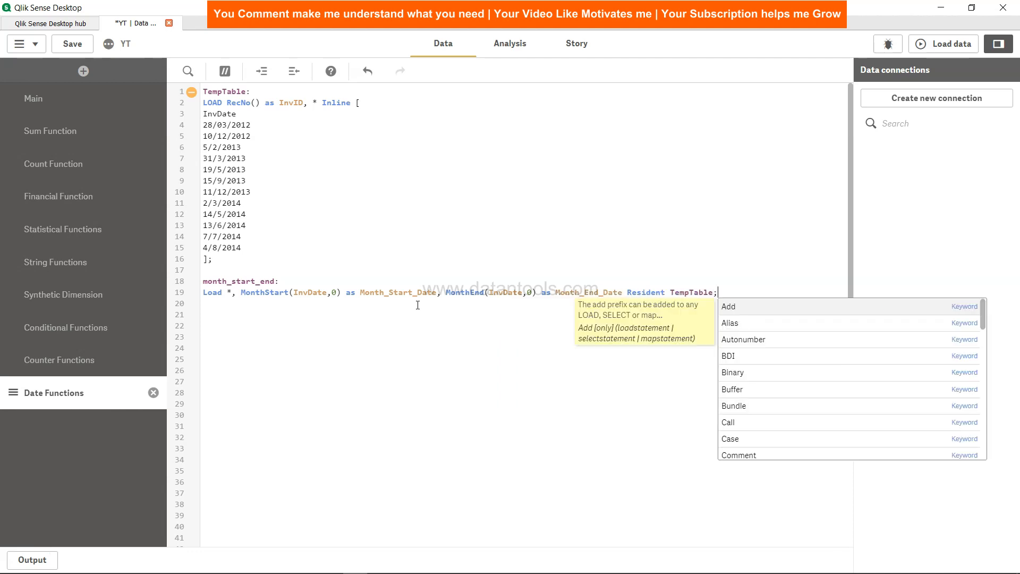
pyautogui.write('D')
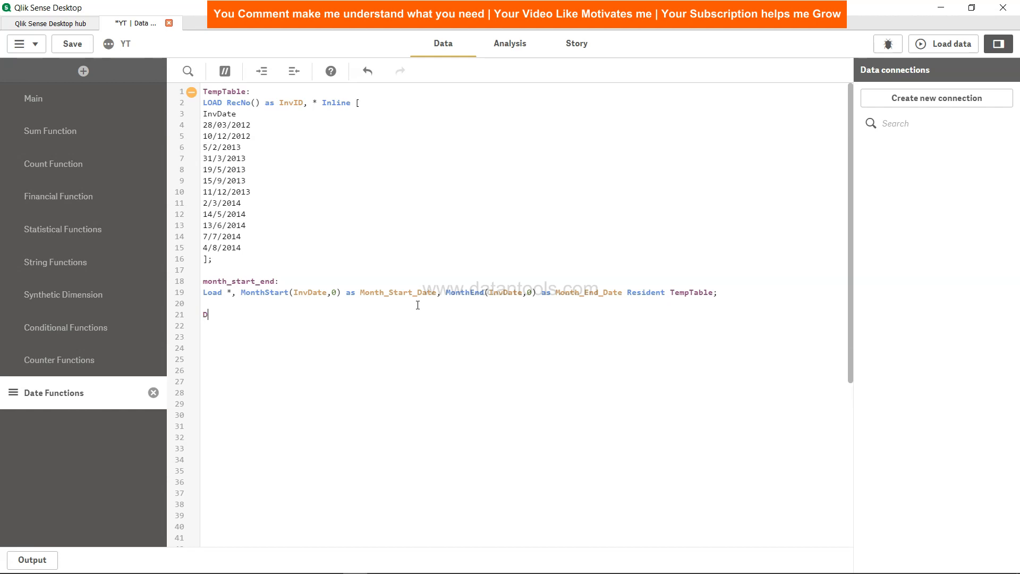
# - Add 'Drop Table TempTable;' to end the script, then save and reload
pyautogui.write('rop Table')
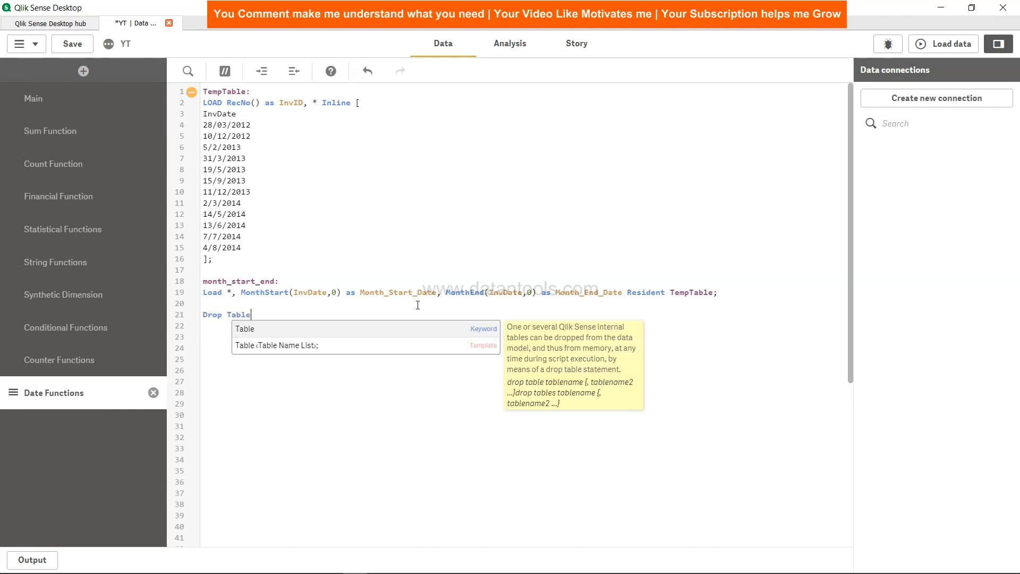
pyautogui.write('TempTable')
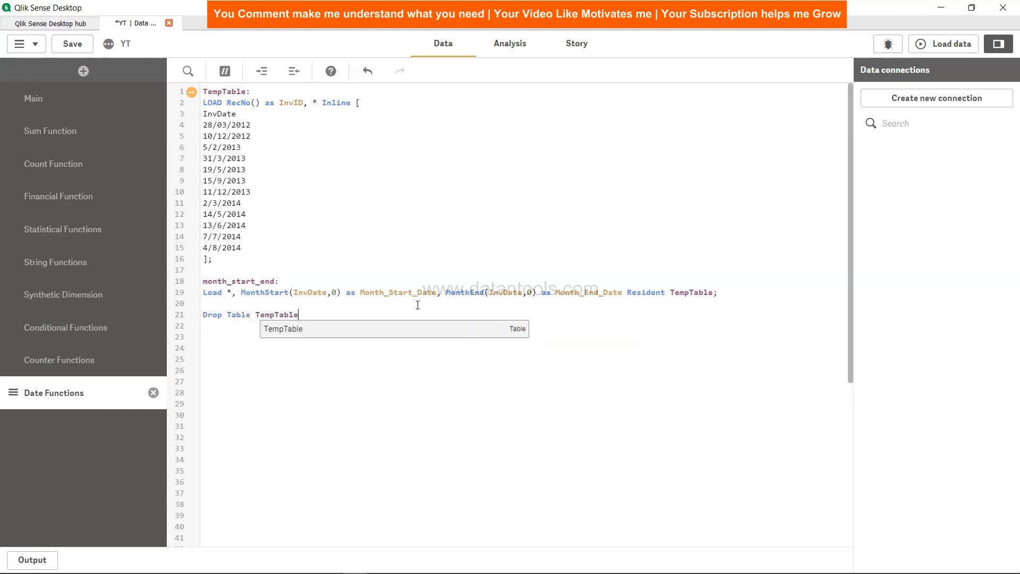
pyautogui.write(';')
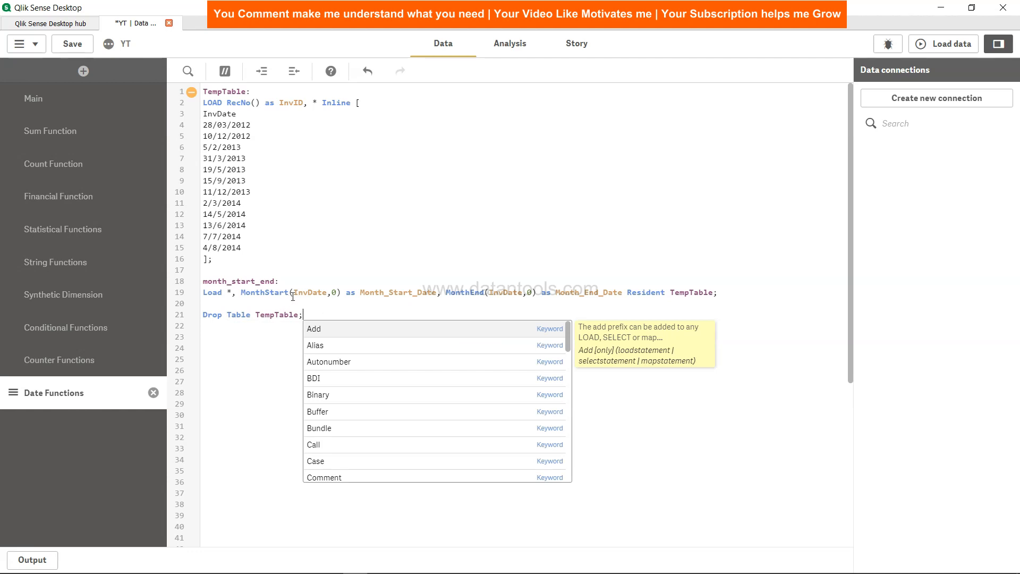
pyautogui.moveTo(423, 292)
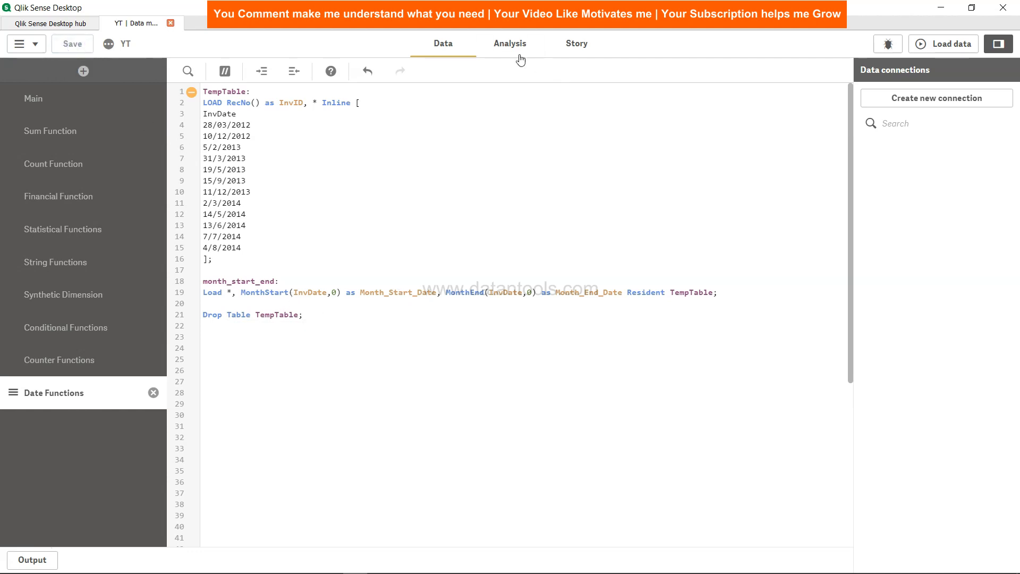
pyautogui.click(942, 44)
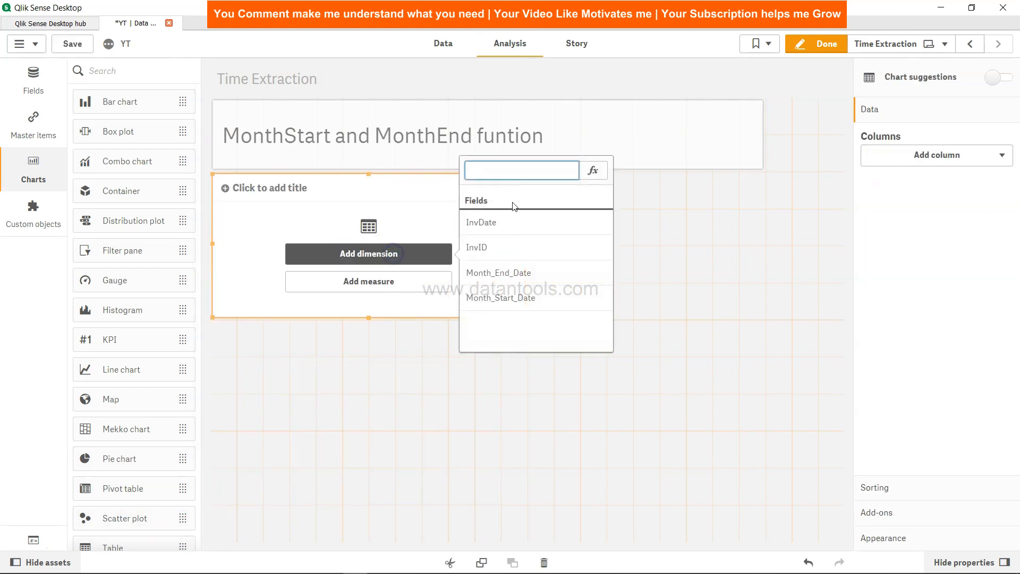
# - Add InvDate as the table's first column
pyautogui.click(481, 222)
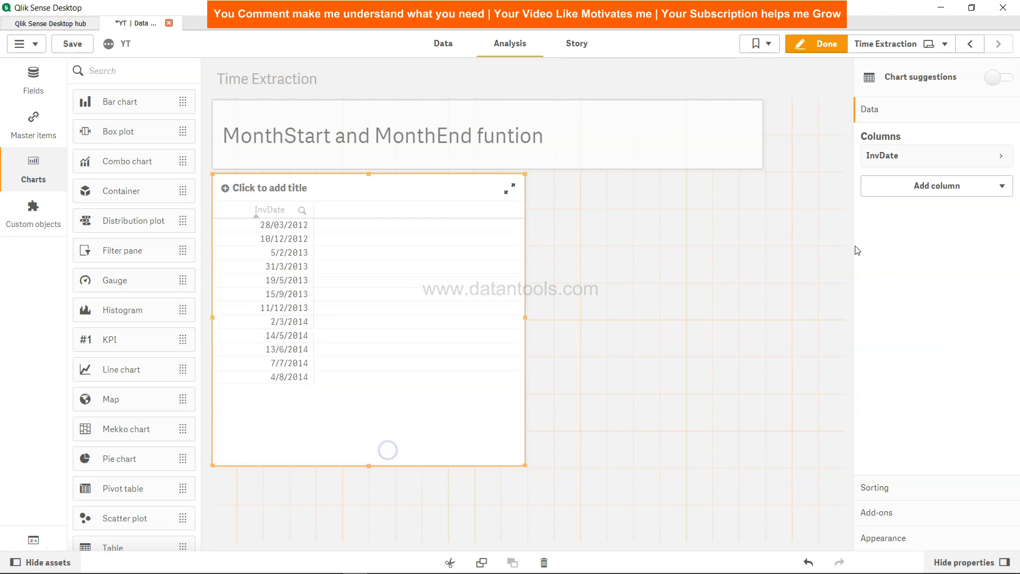
pyautogui.click(935, 186)
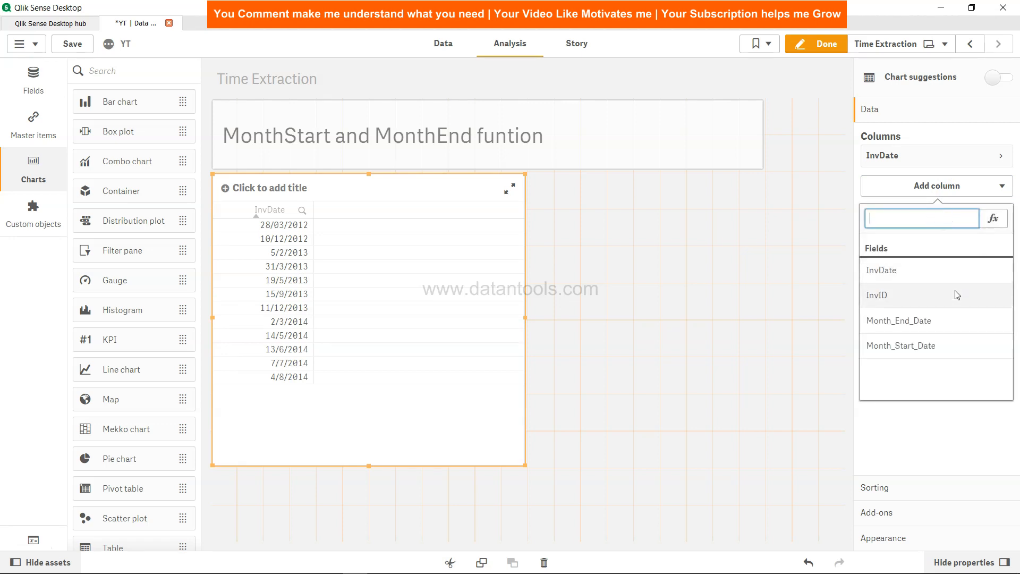
pyautogui.moveTo(947, 345)
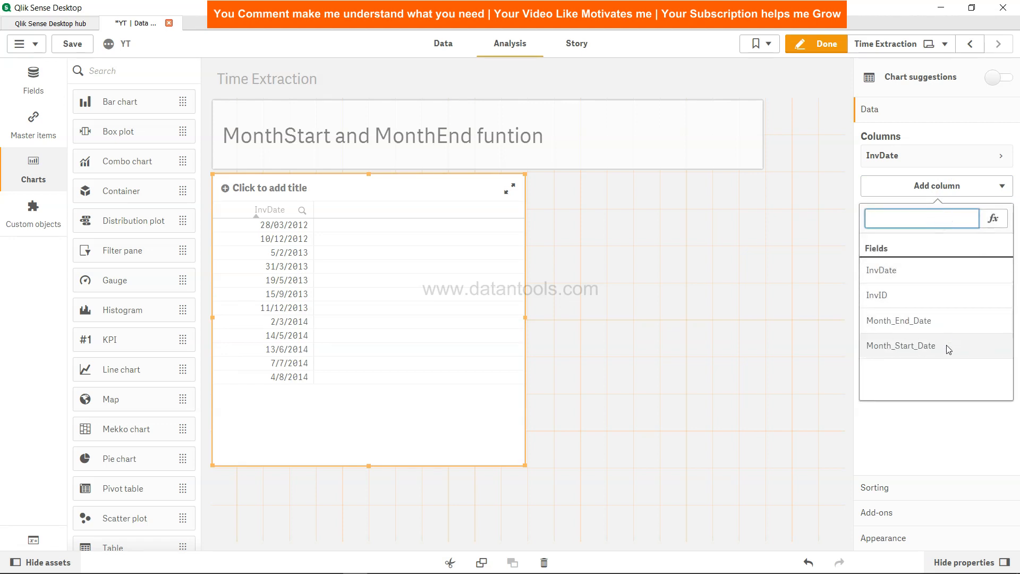
# - Add Month_Start_Date, then Month_End_Date as dimension columns in the table
pyautogui.click(901, 345)
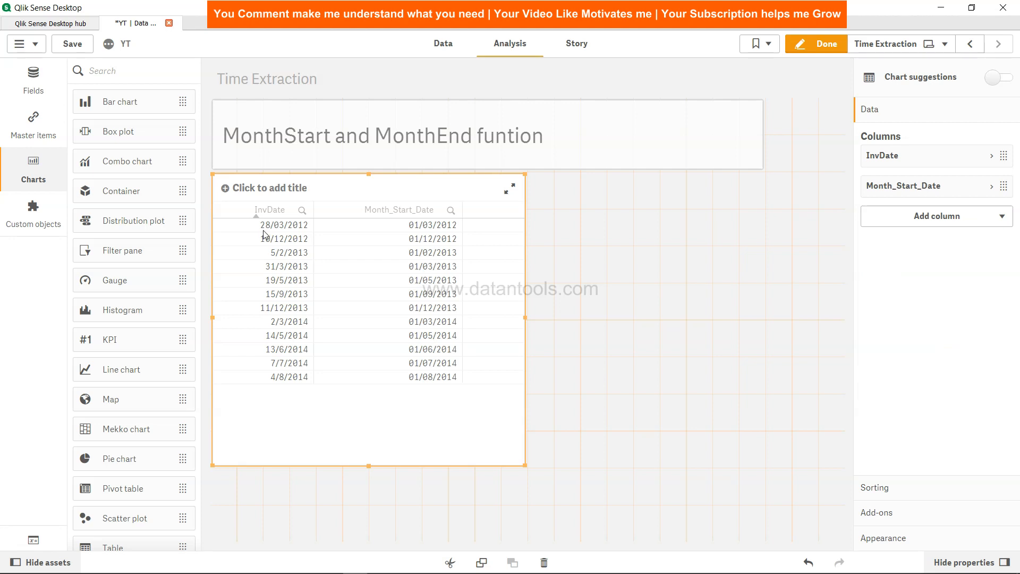
pyautogui.moveTo(417, 232)
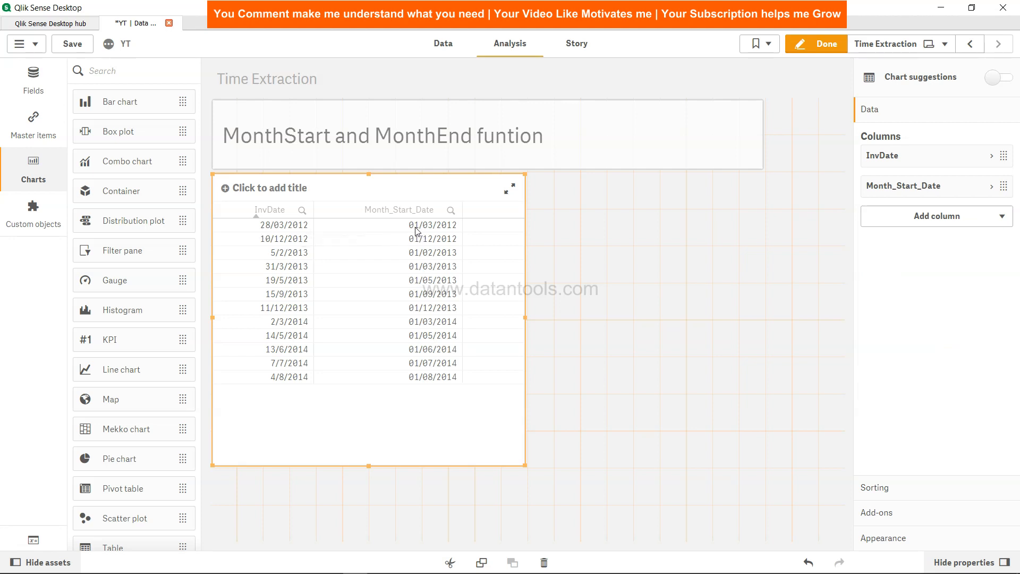
pyautogui.moveTo(272, 251)
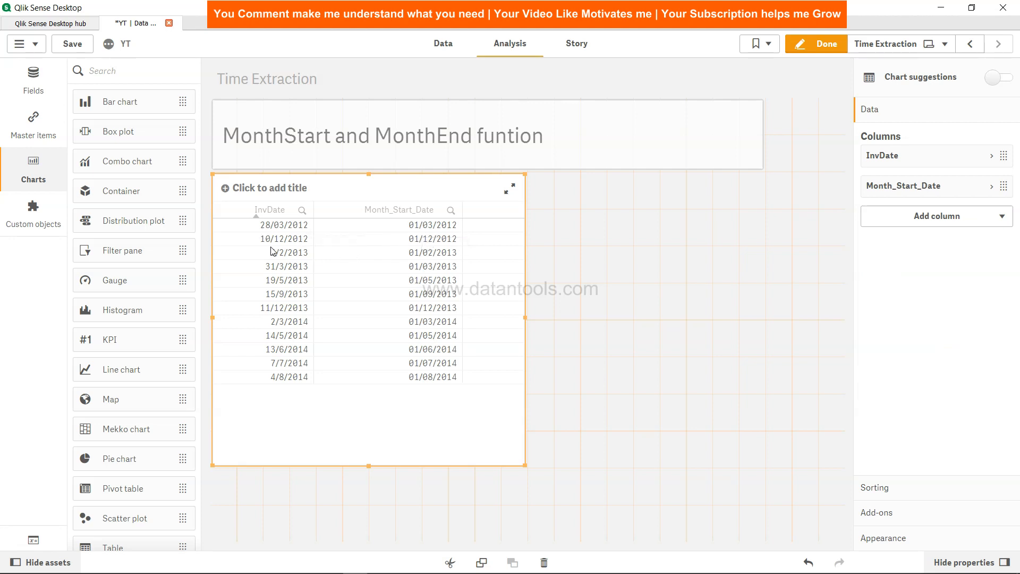
pyautogui.moveTo(399, 244)
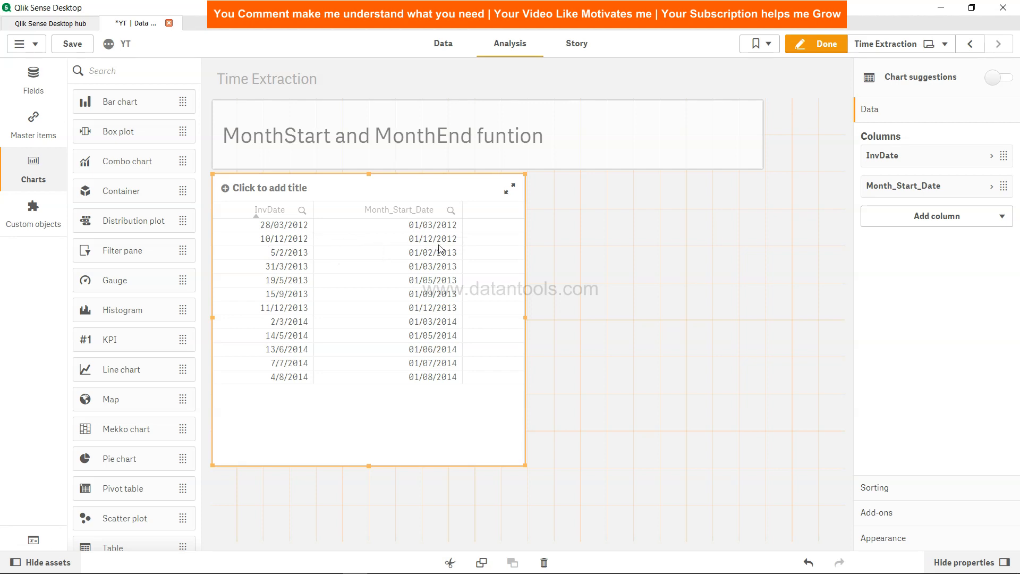
pyautogui.moveTo(924, 244)
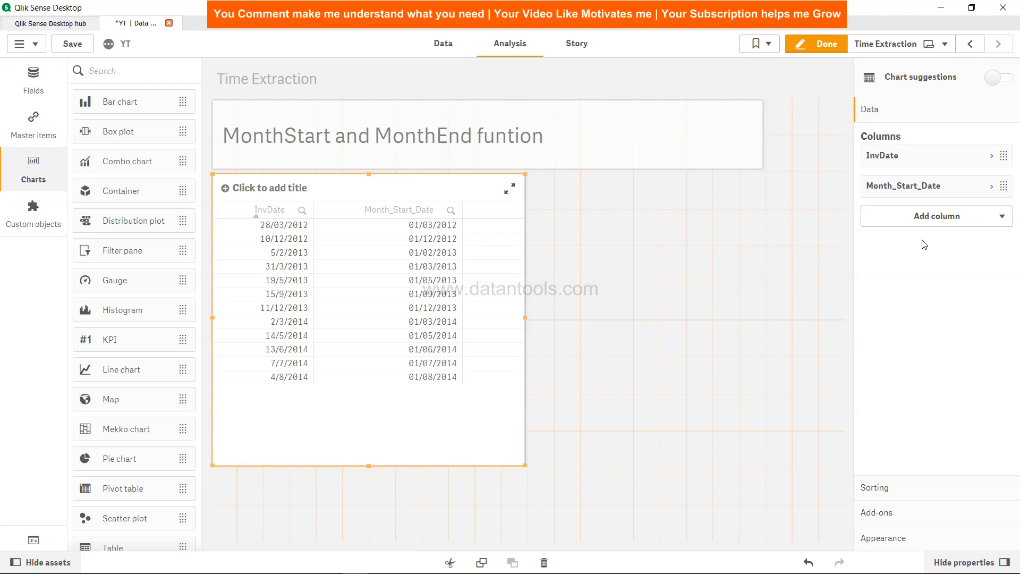
pyautogui.click(935, 216)
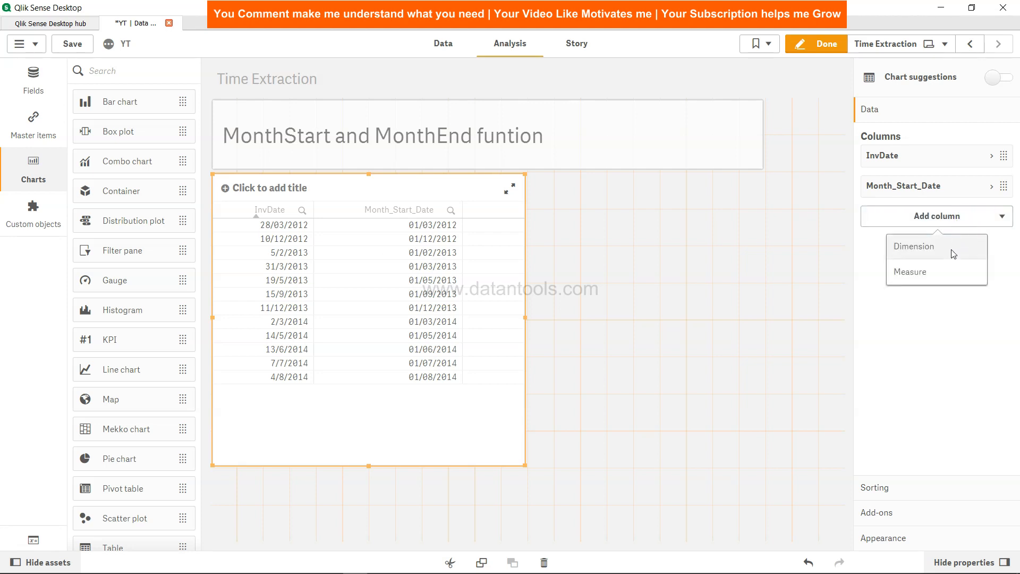
pyautogui.click(913, 246)
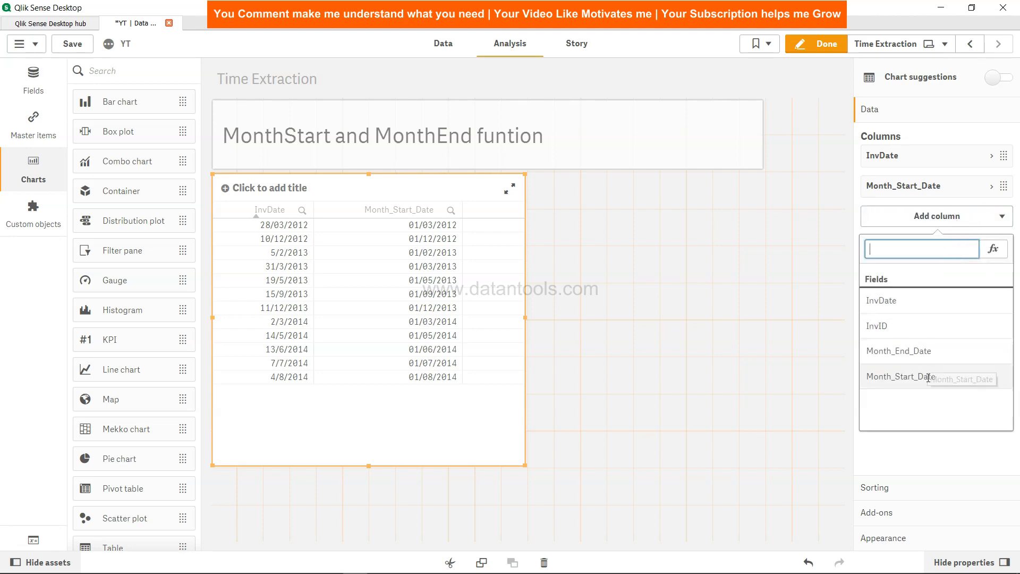
pyautogui.click(897, 351)
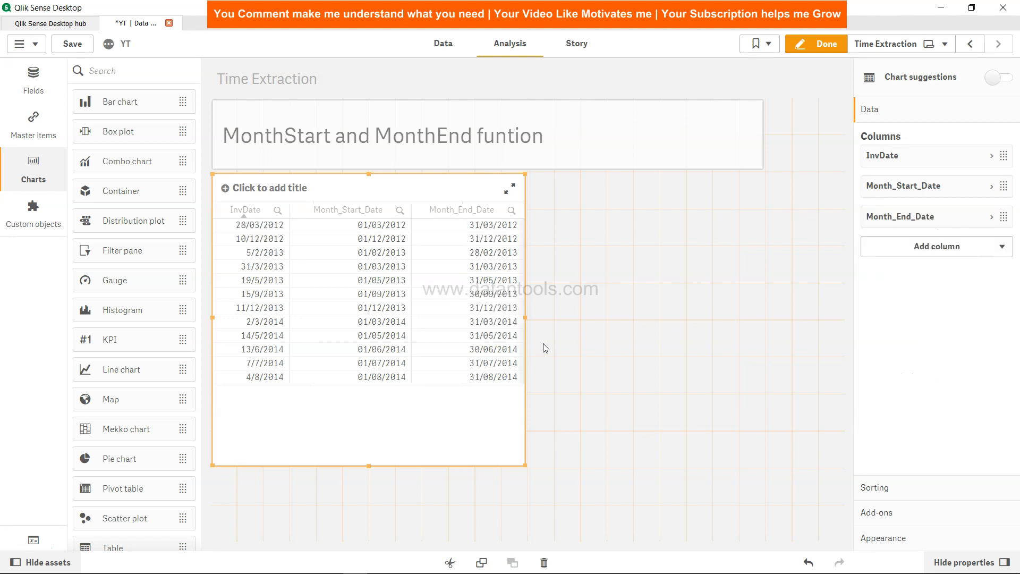
pyautogui.moveTo(501, 308)
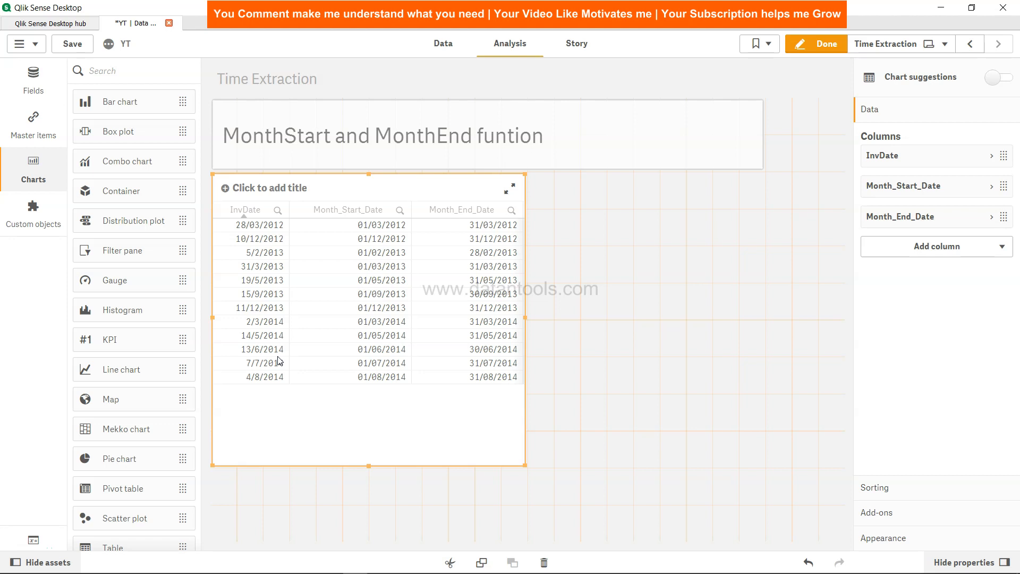
# - Change the MonthStart offset to -1 and the MonthEnd offset to 1, then save
pyautogui.click(443, 44)
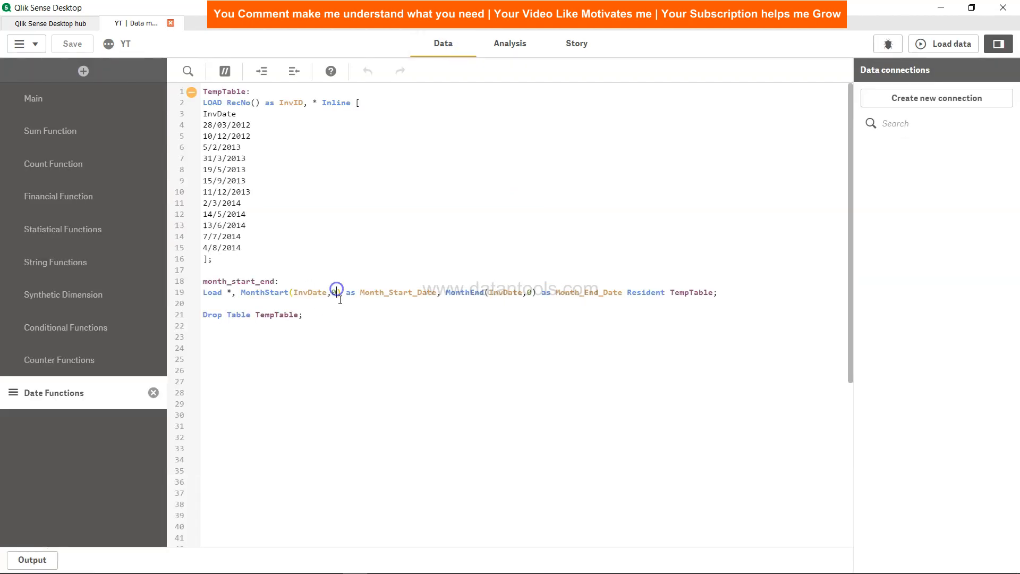
pyautogui.write('-1')
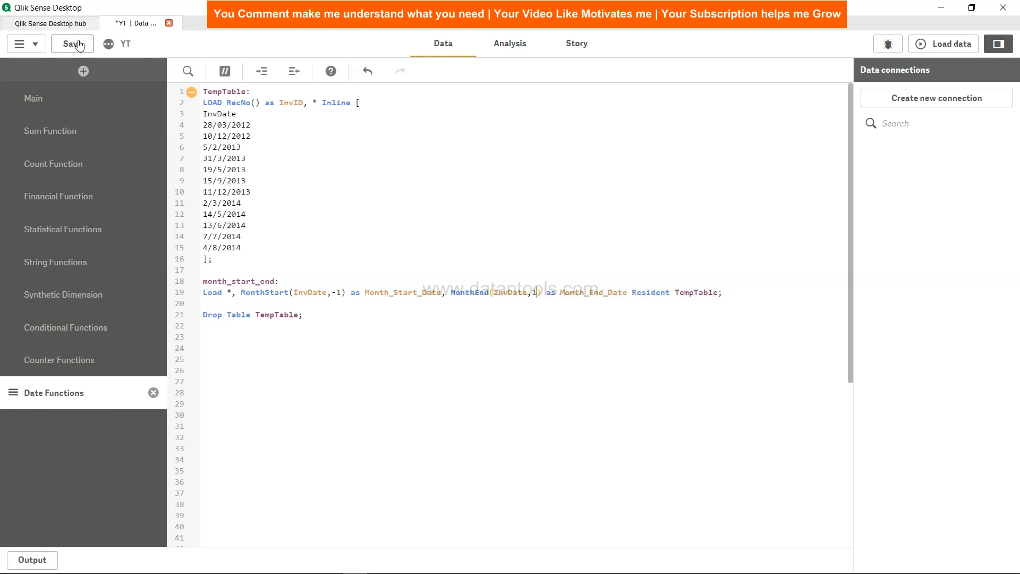
pyautogui.click(943, 44)
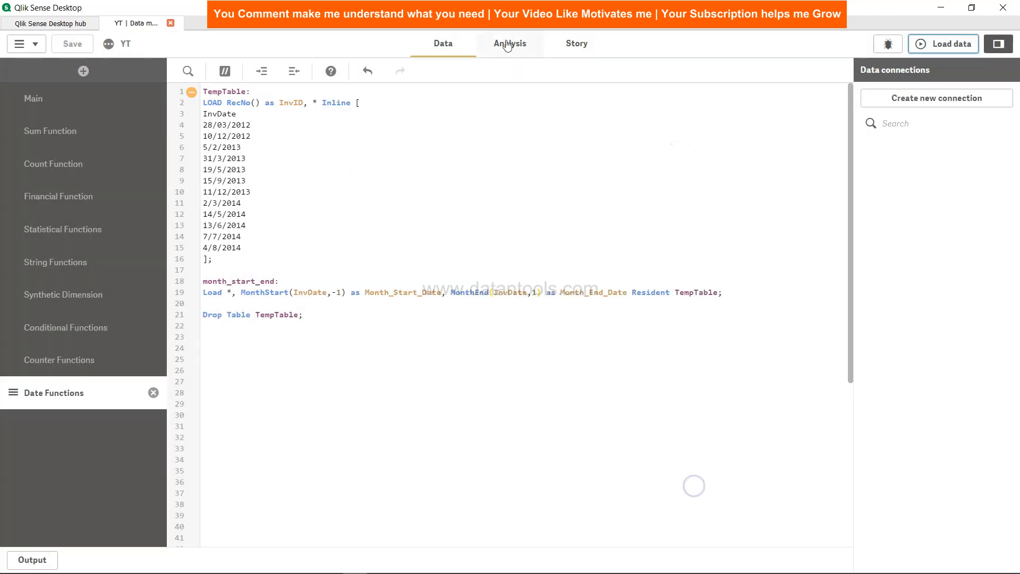
# - Return to the Time Extraction sheet to view the shifted month start and end dates
pyautogui.click(510, 43)
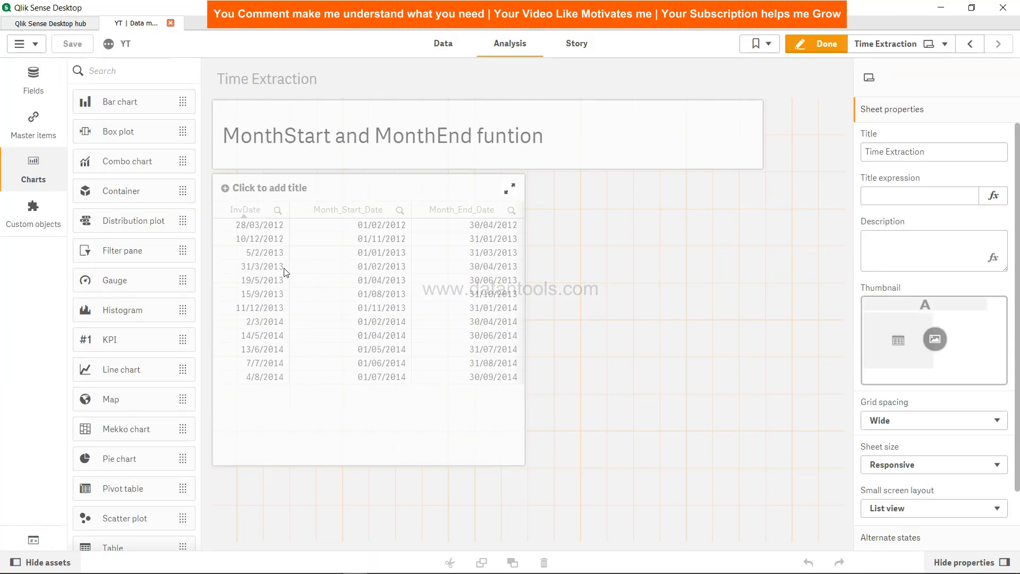
pyautogui.moveTo(263, 232)
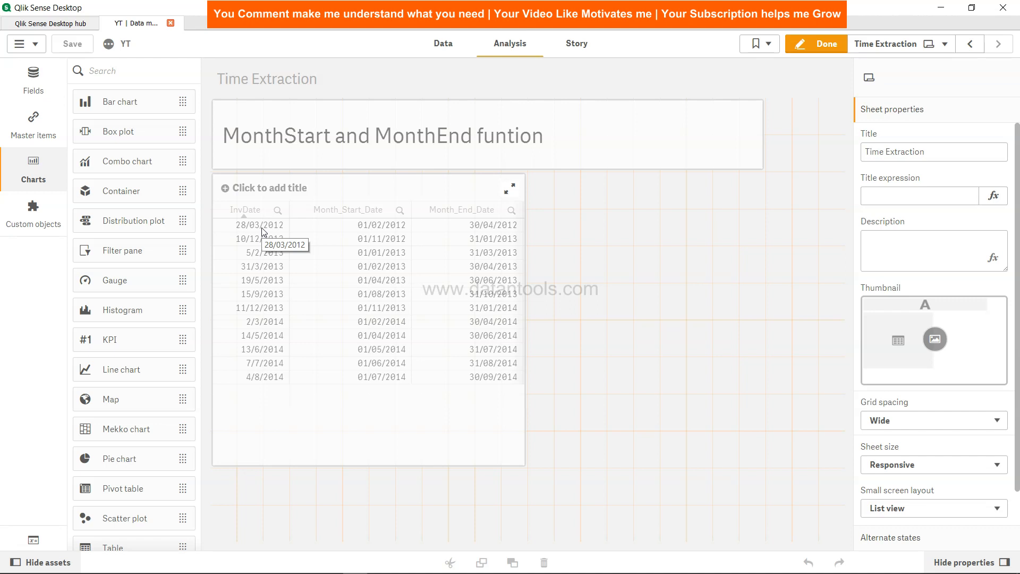
pyautogui.moveTo(374, 227)
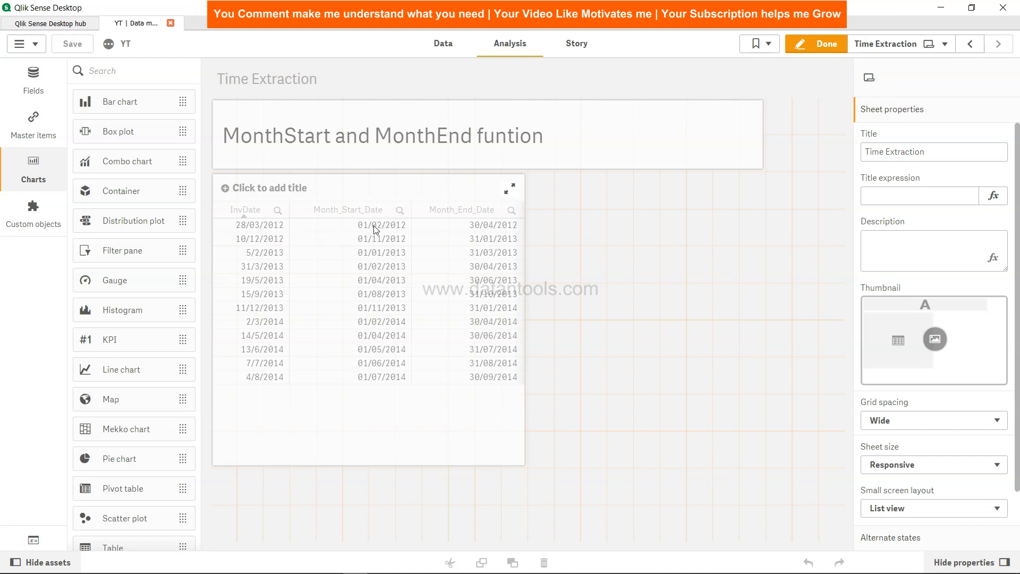
pyautogui.moveTo(369, 232)
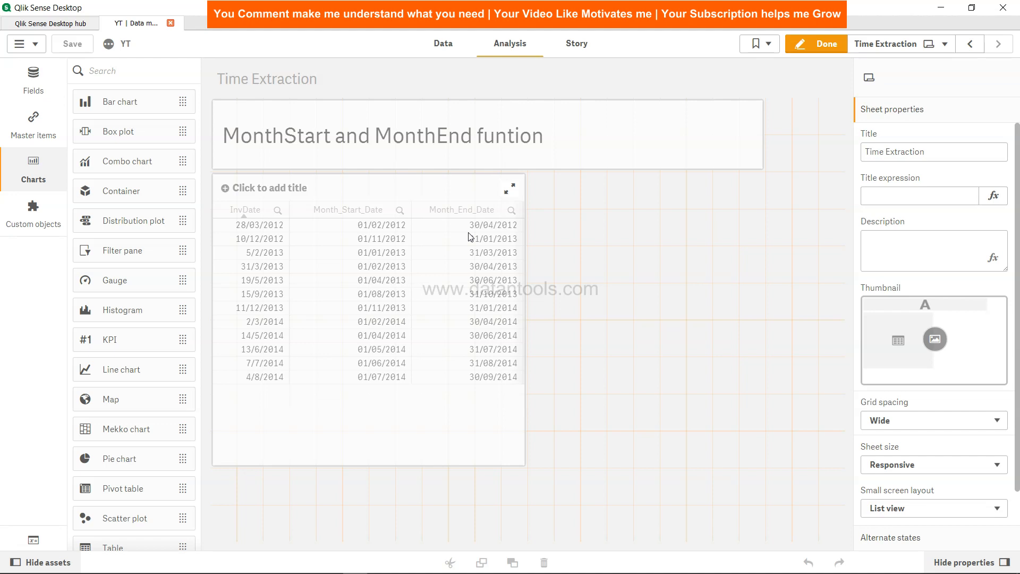
pyautogui.moveTo(258, 234)
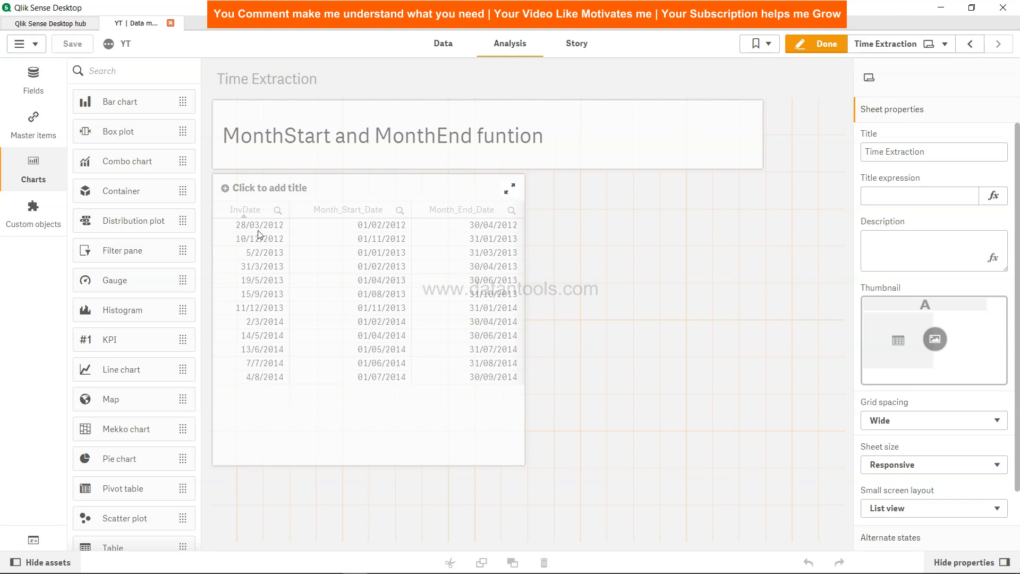
pyautogui.moveTo(478, 226)
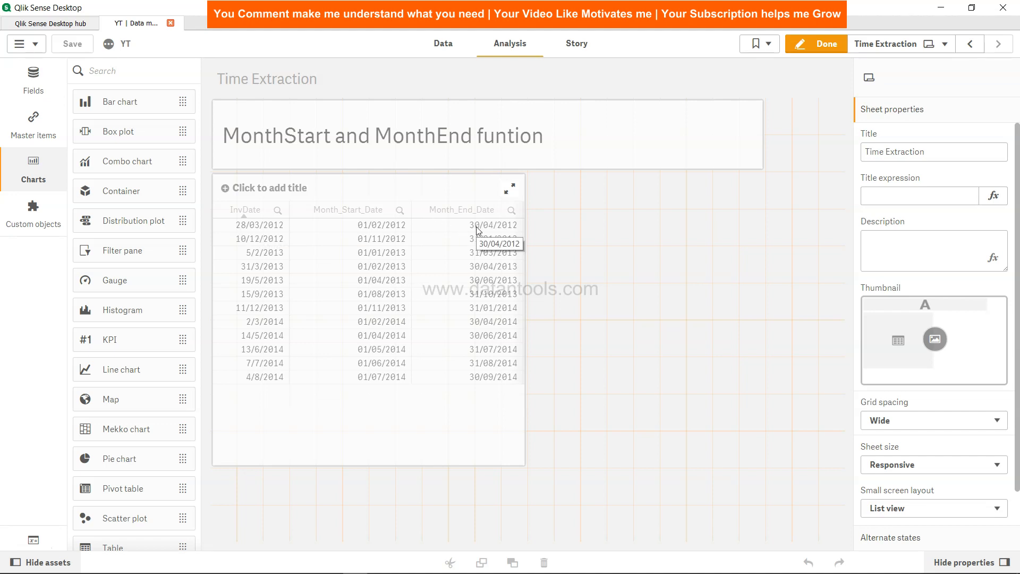
pyautogui.moveTo(480, 231)
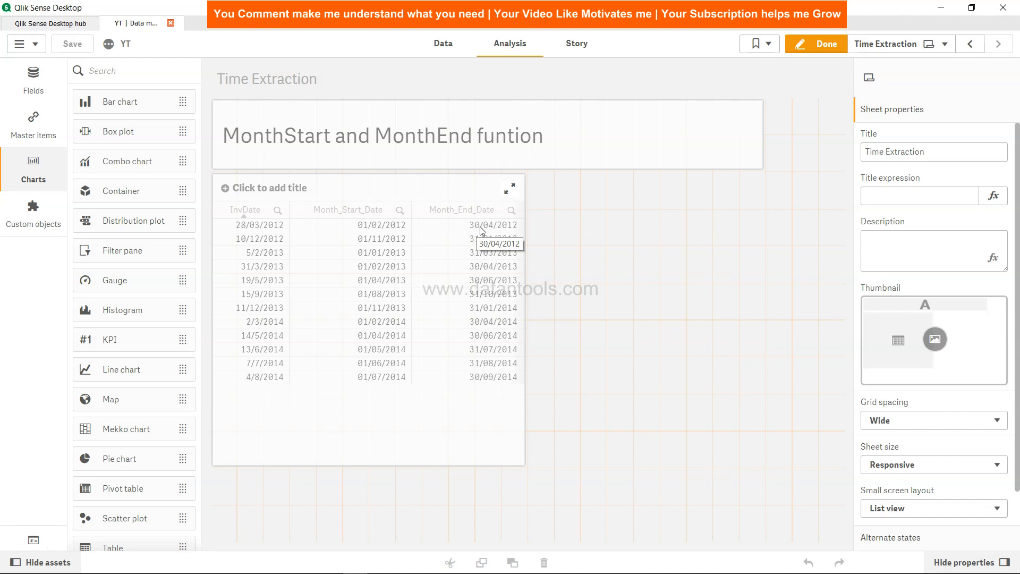
pyautogui.moveTo(743, 104)
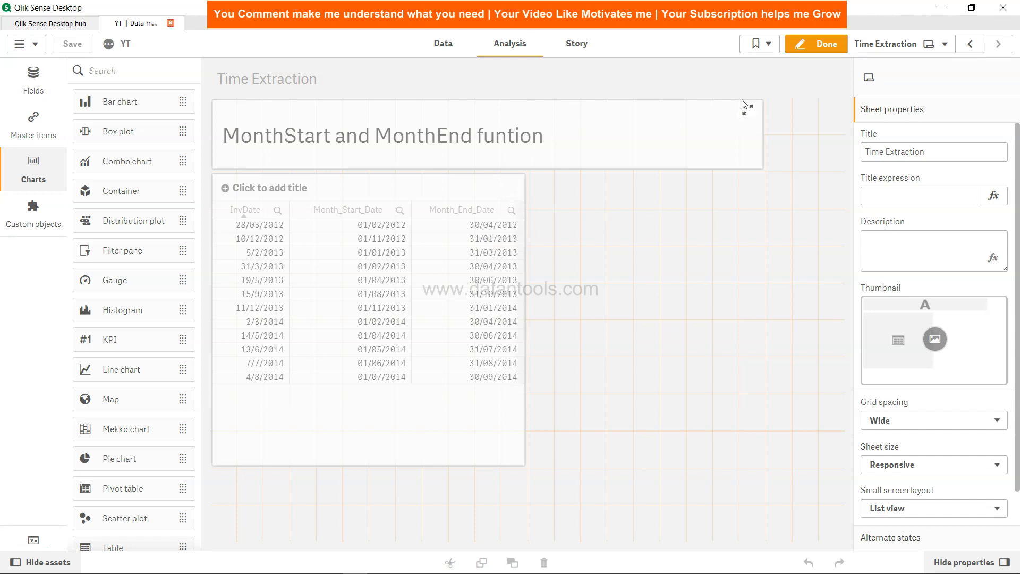